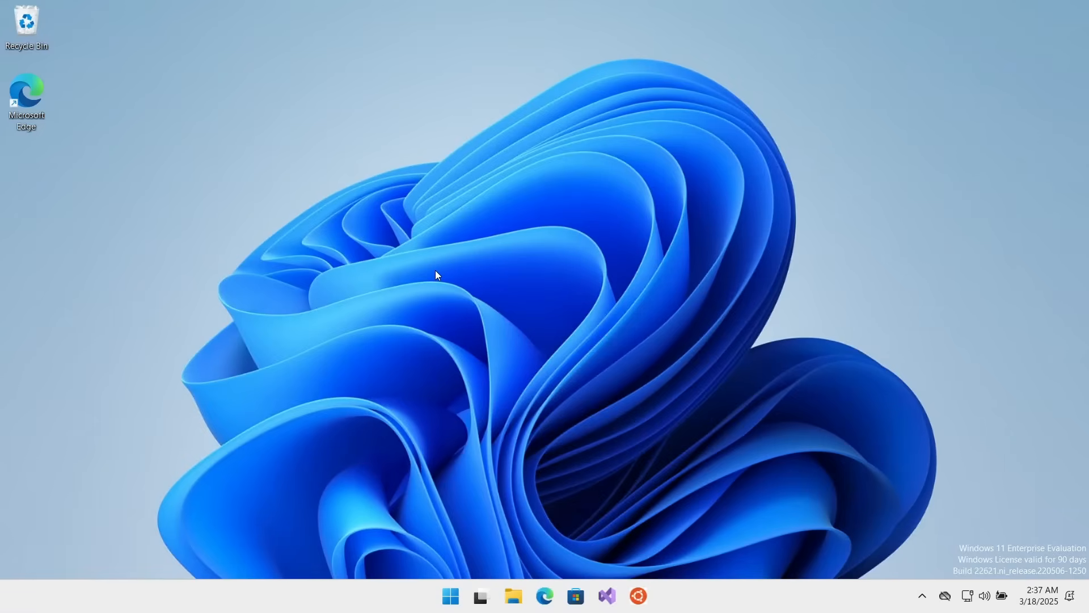
mouse_move(584, 388)
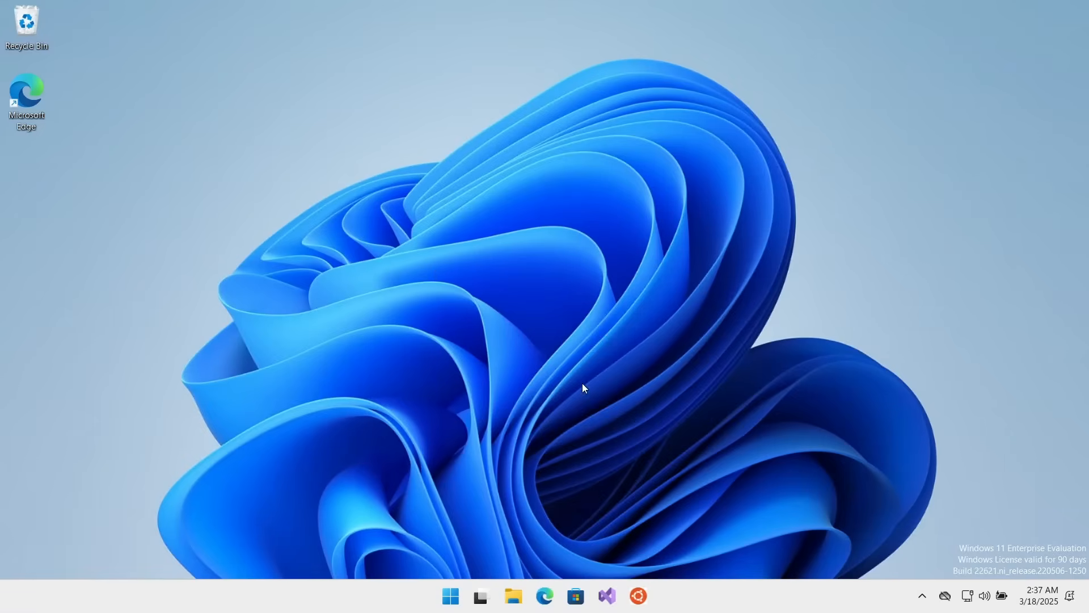
mouse_move(691, 596)
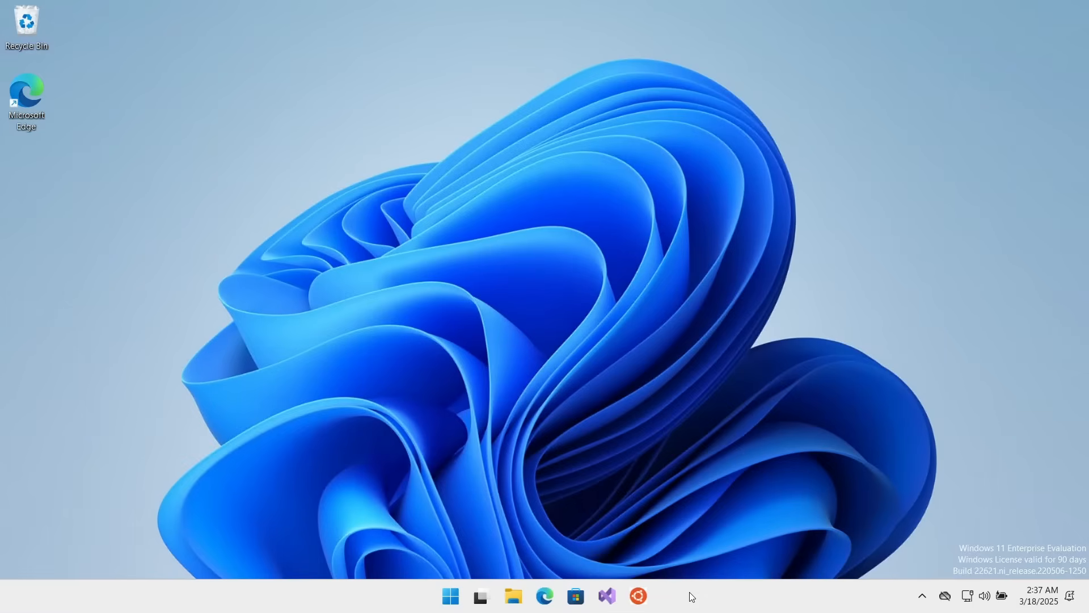
Launch Task Manager from the Start menu search for 'task' after the taskbar menu attempt fails
right_click(691, 596)
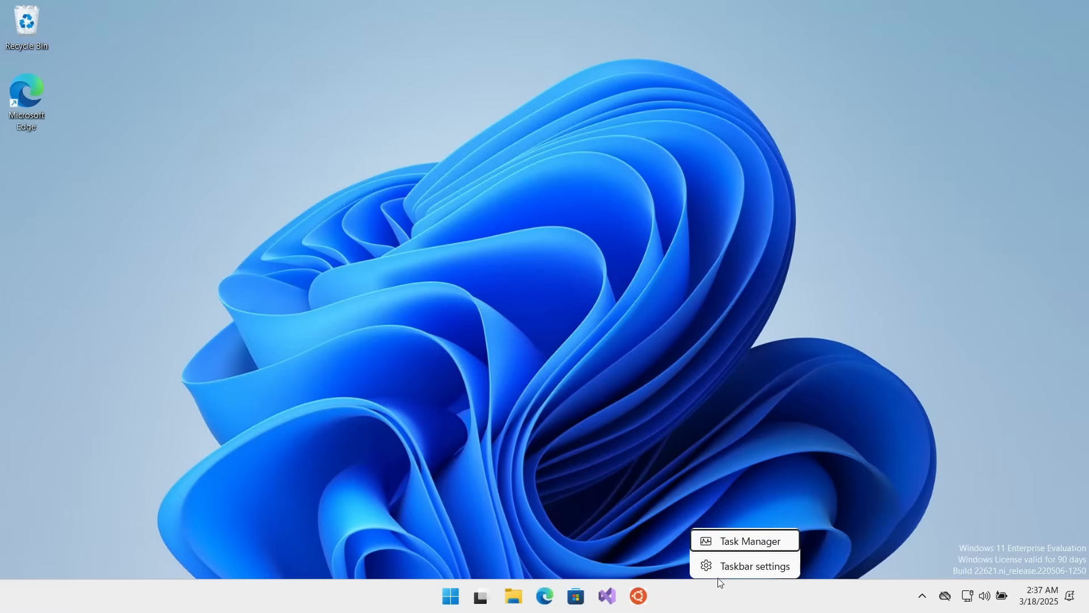
mouse_move(743, 540)
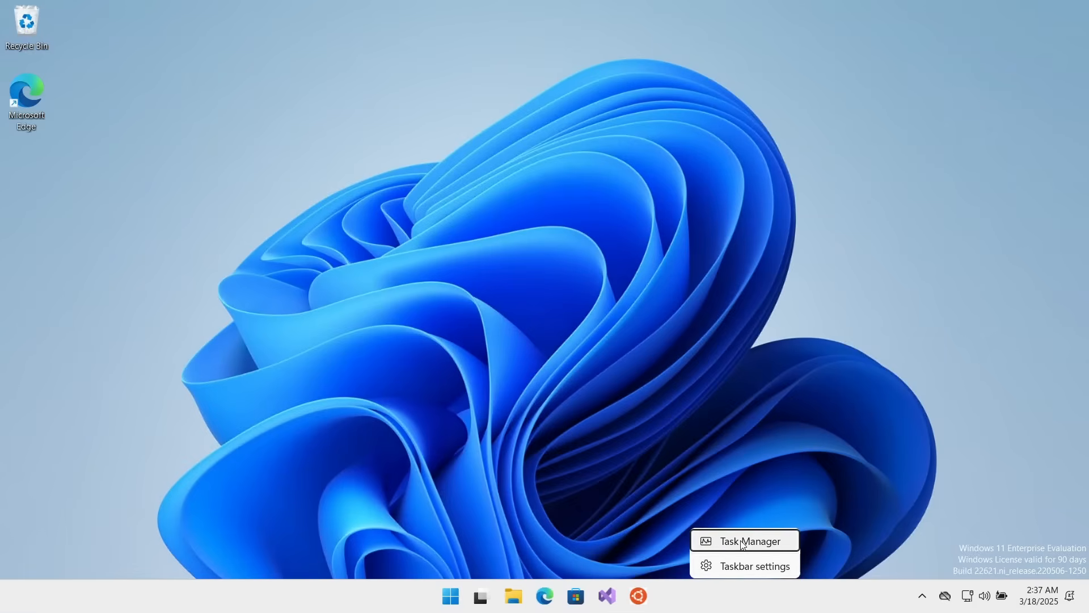
click(449, 596)
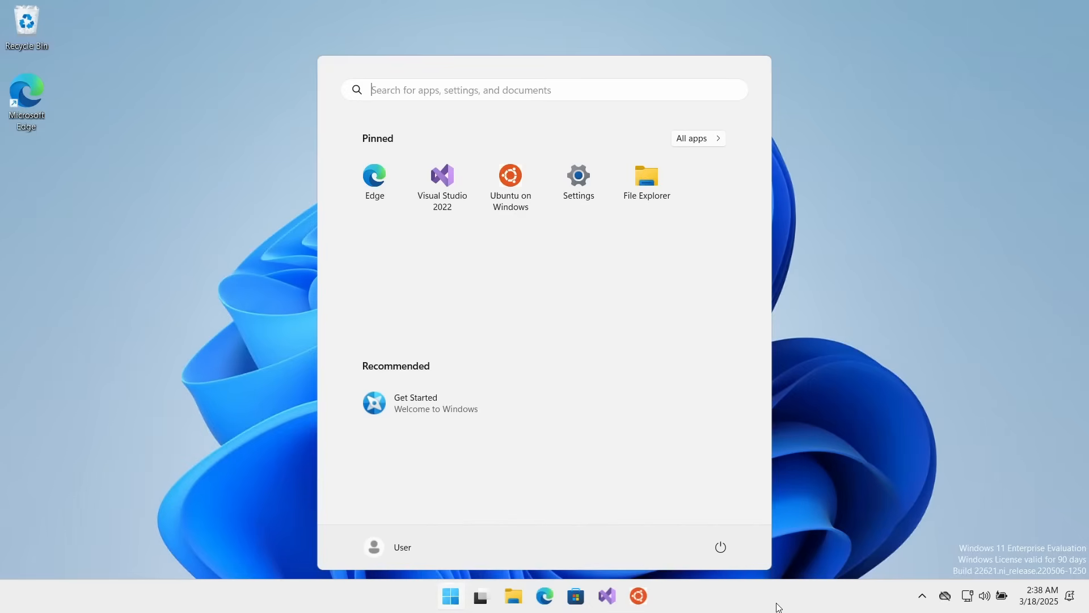
text(task)
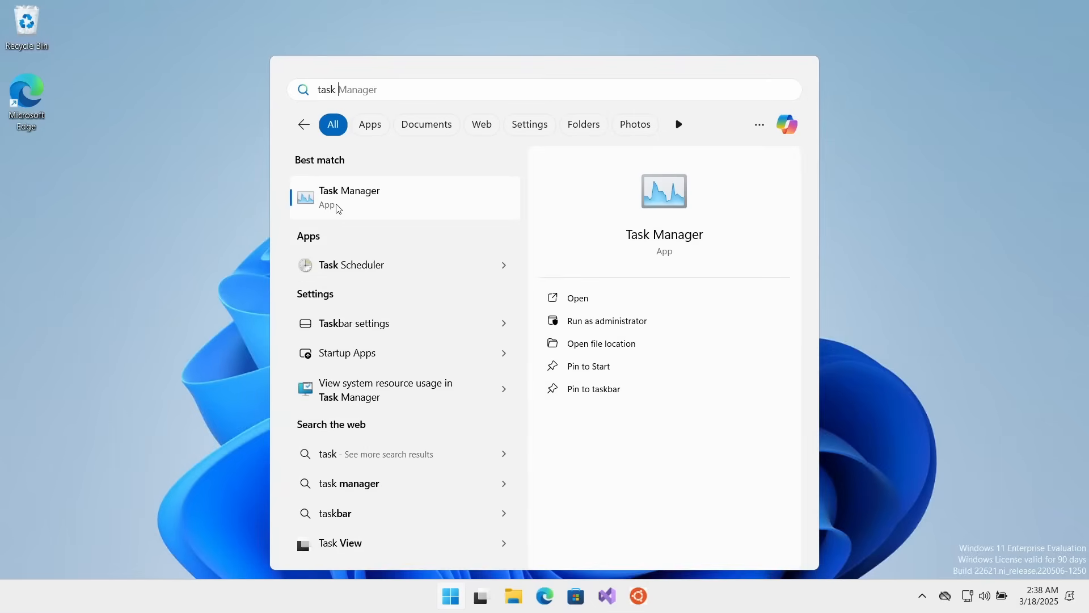
click(349, 196)
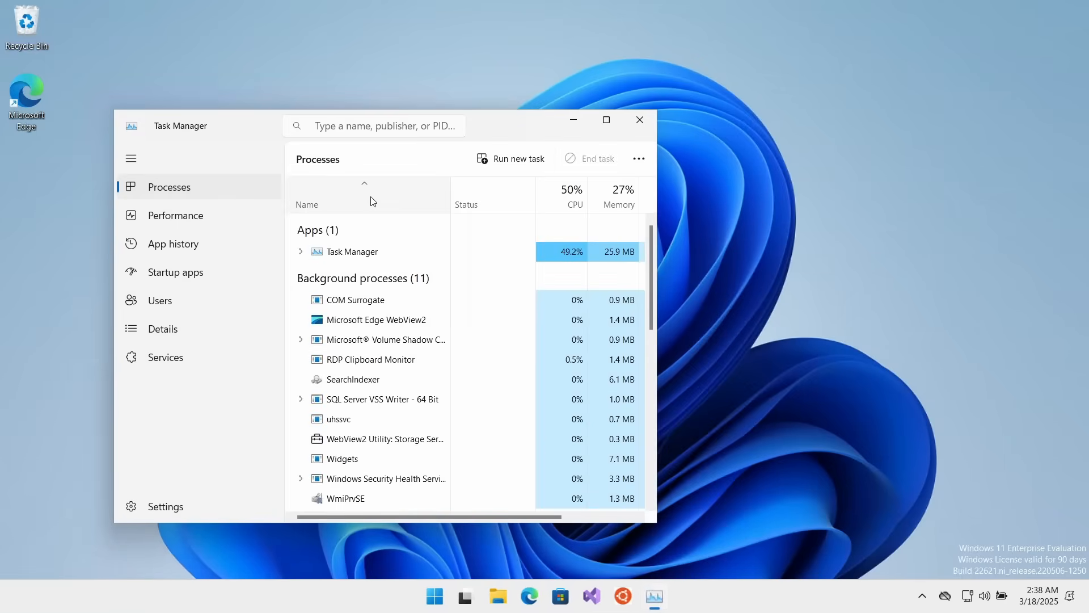
Maximize Task Manager and show the Performance page's live CPU utilization graph
click(605, 119)
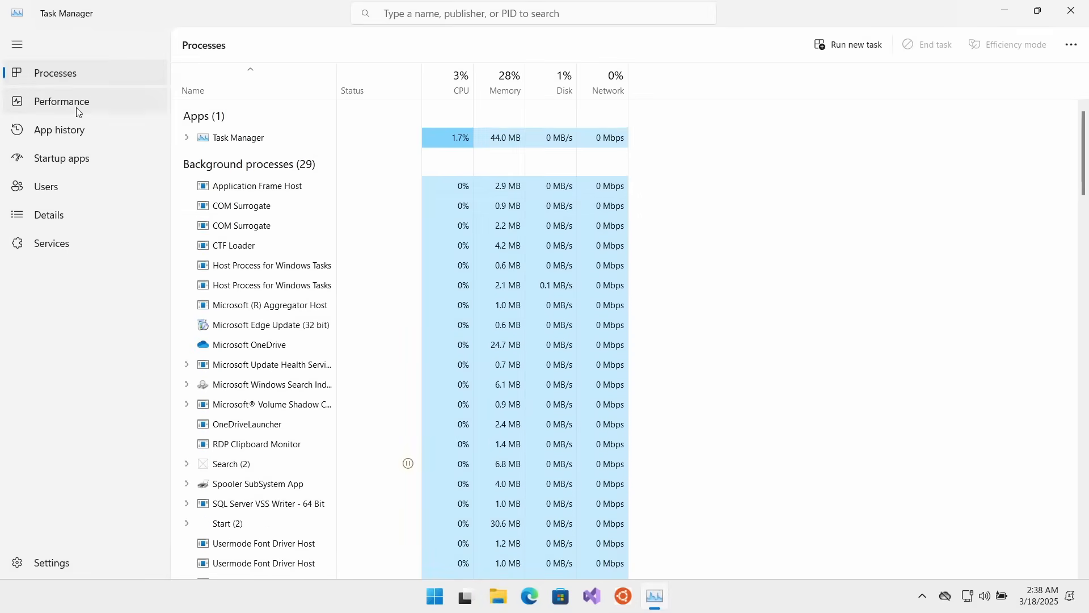
click(61, 101)
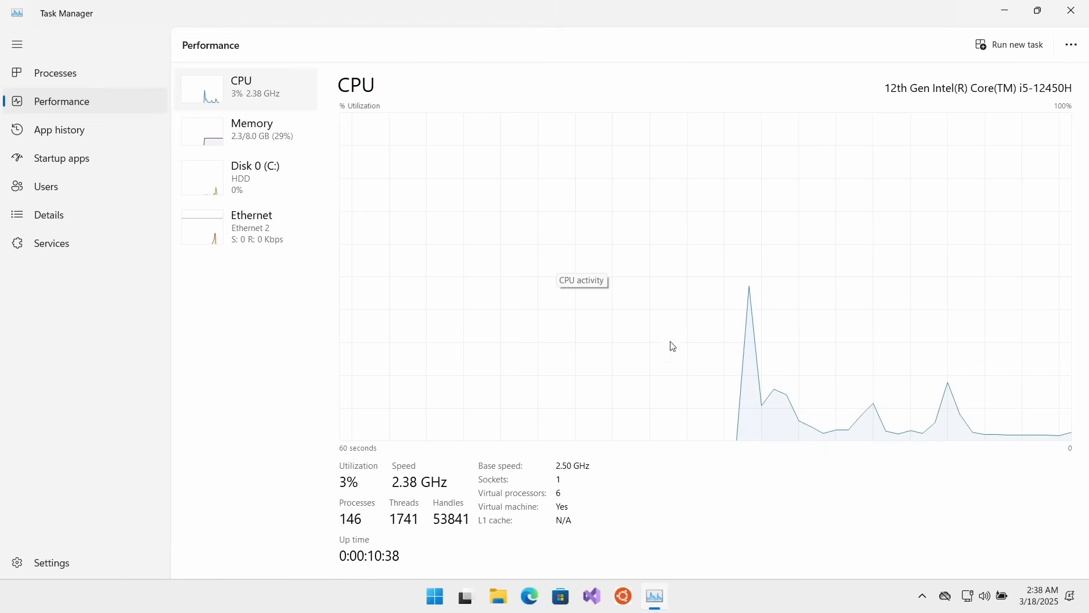
mouse_move(974, 427)
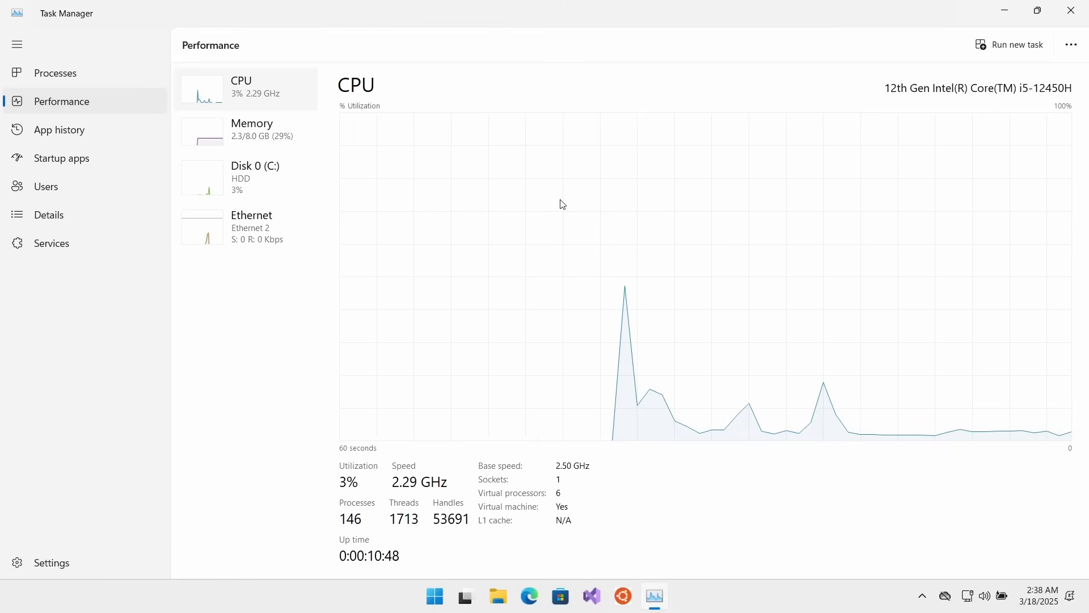
Change the CPU graph to six separate logical-processor charts
right_click(563, 204)
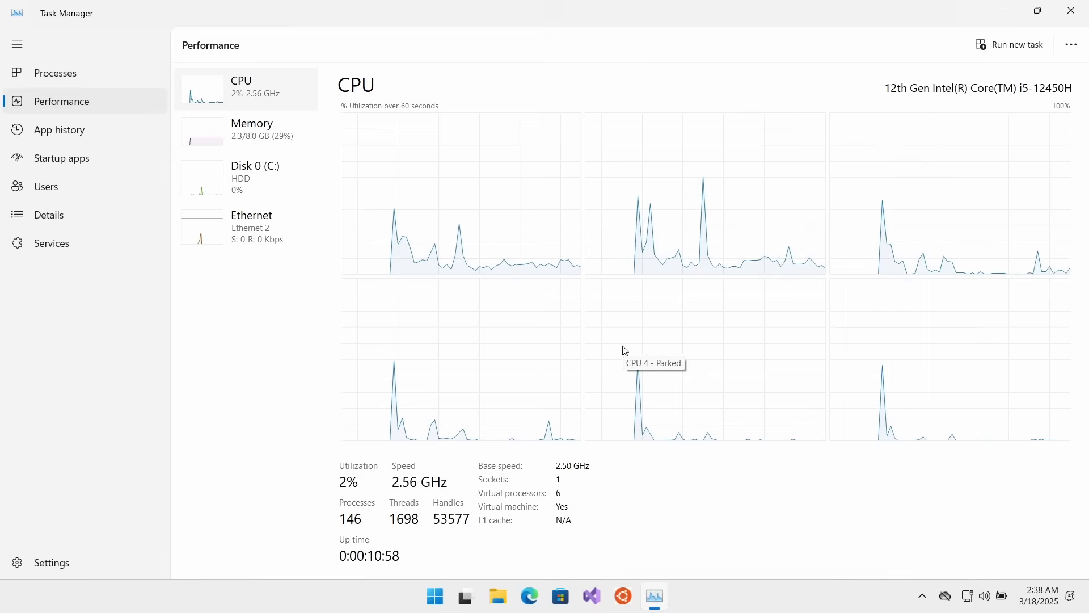
mouse_move(623, 350)
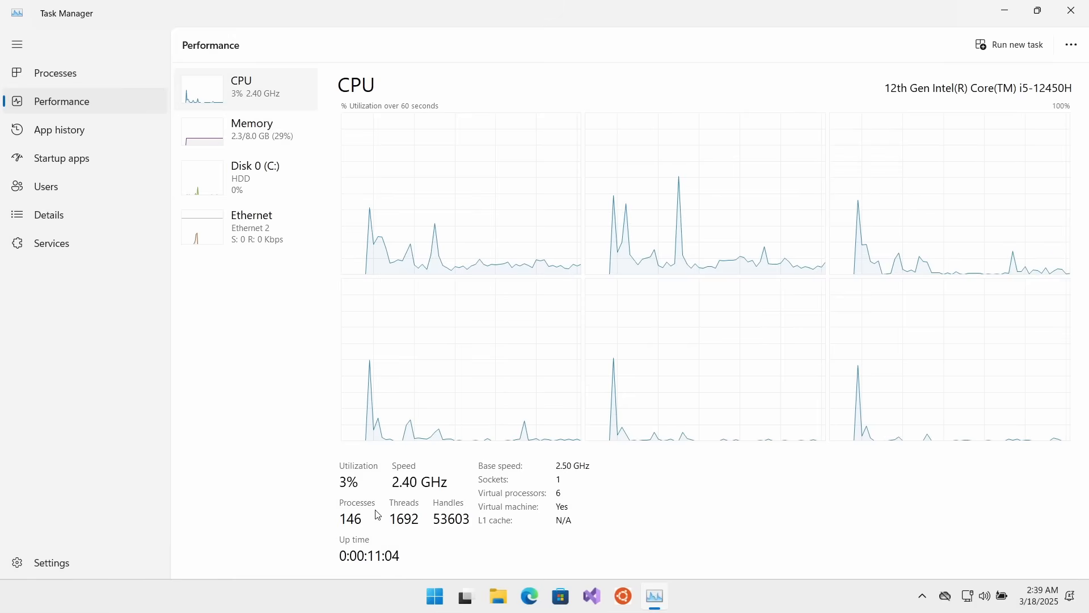
mouse_move(352, 494)
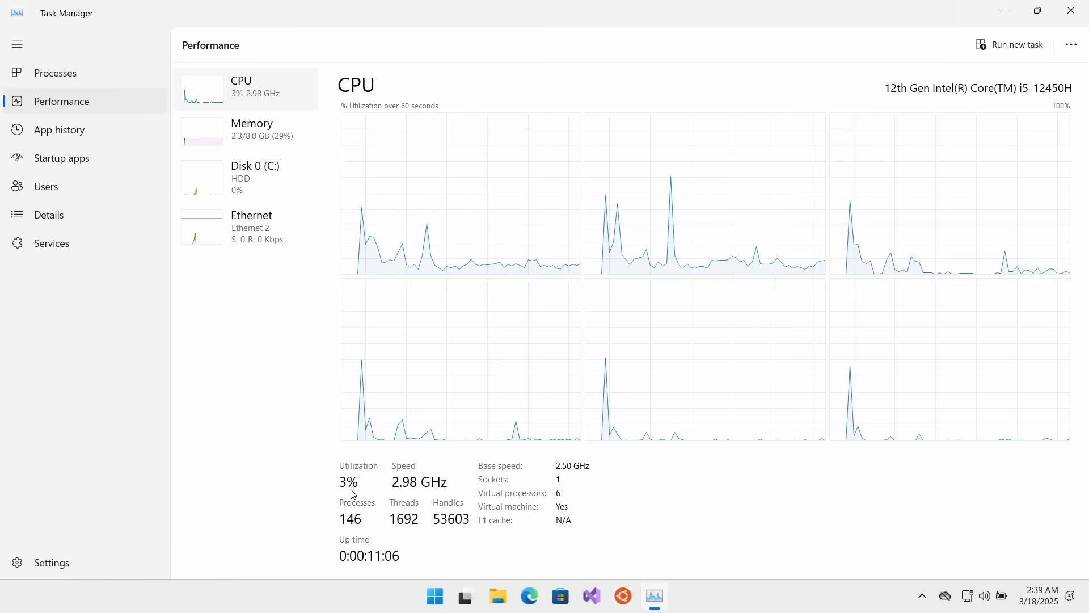
mouse_move(417, 496)
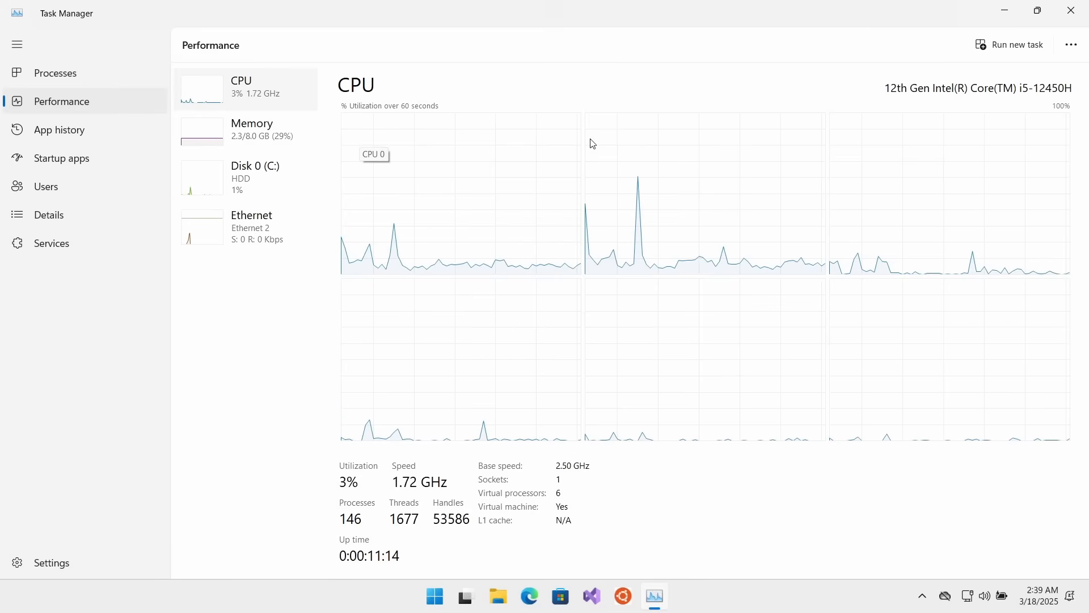
mouse_move(805, 153)
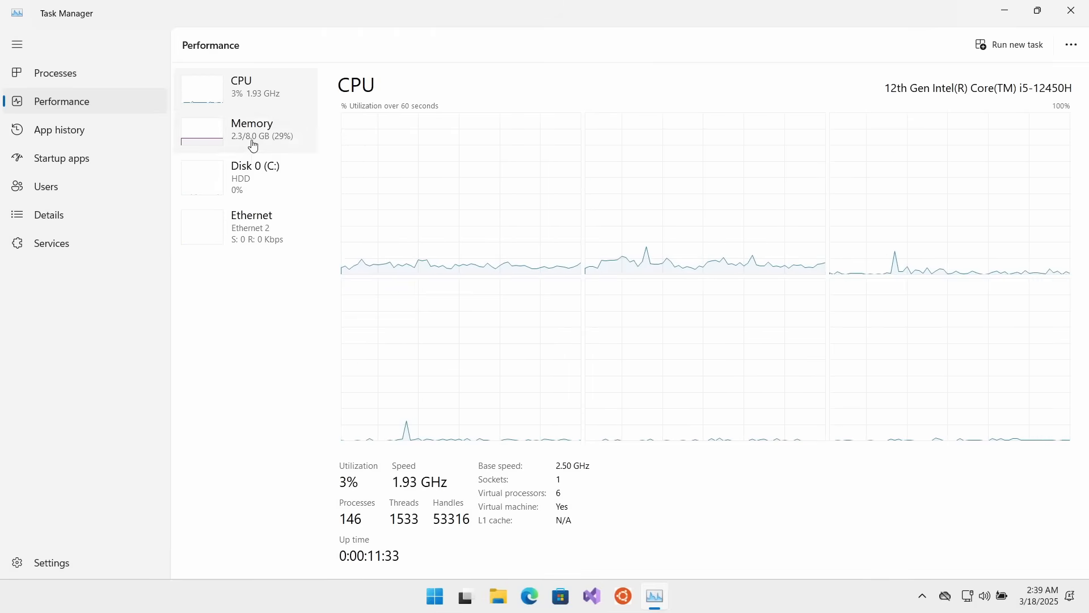
Show the Memory view with 8.0 GB total and 2.0 GB in use
click(252, 130)
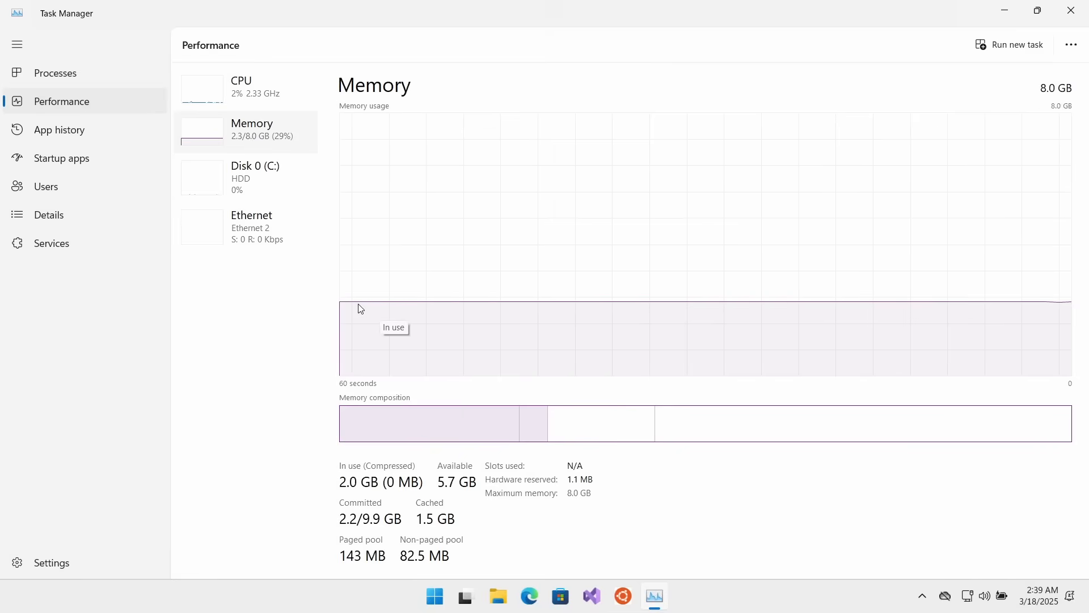
mouse_move(794, 304)
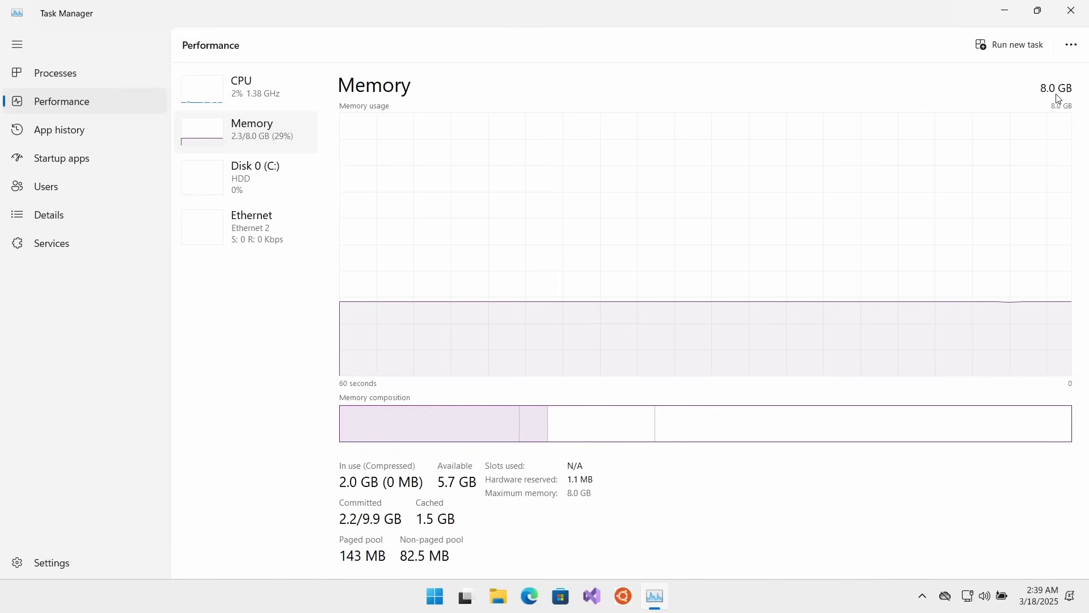
mouse_move(570, 316)
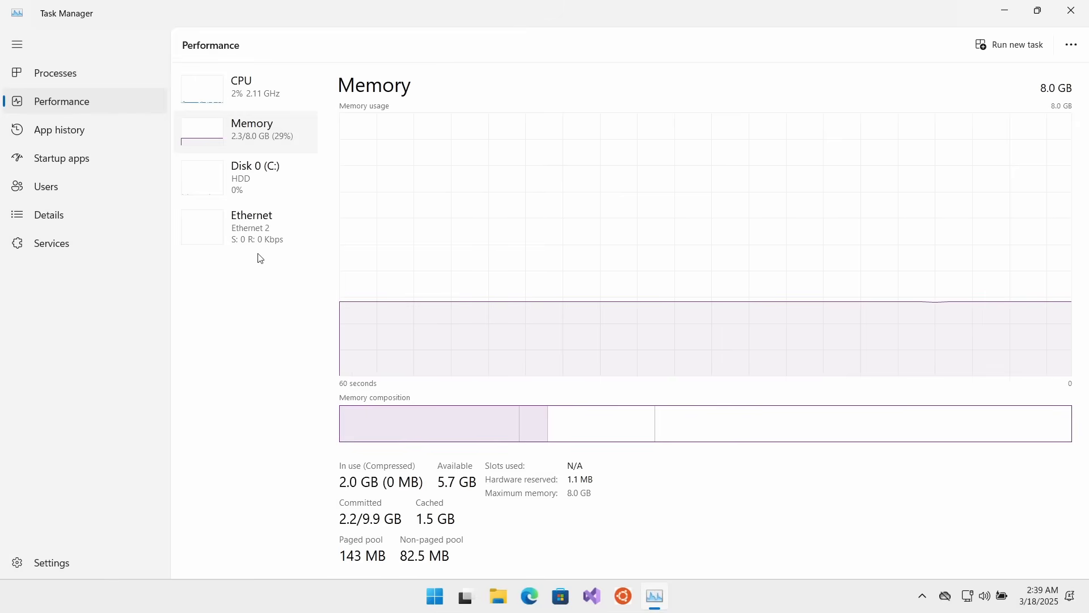
mouse_move(238, 145)
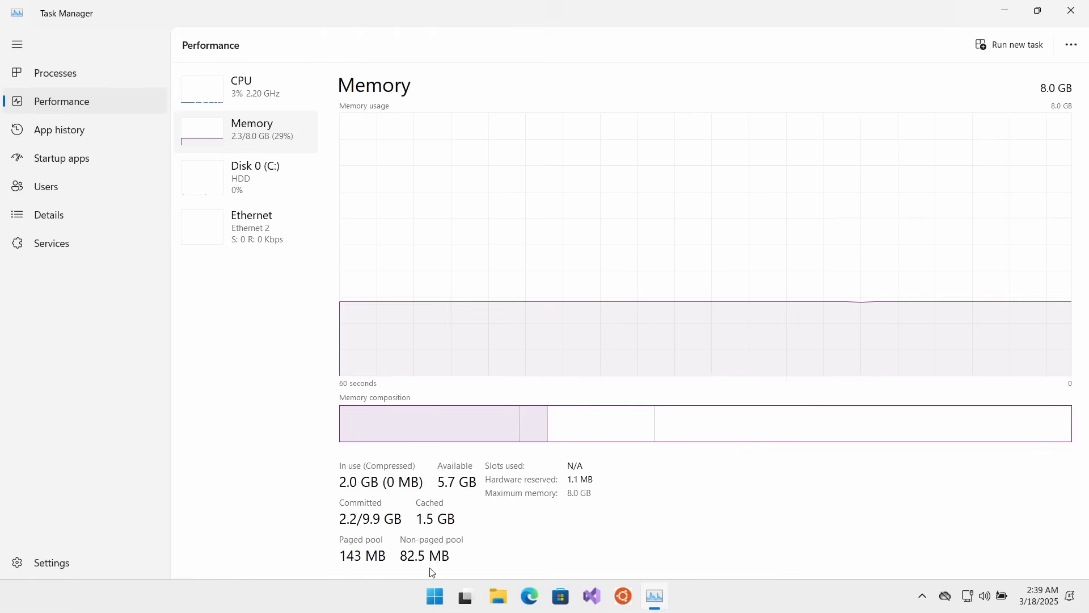
mouse_move(466, 520)
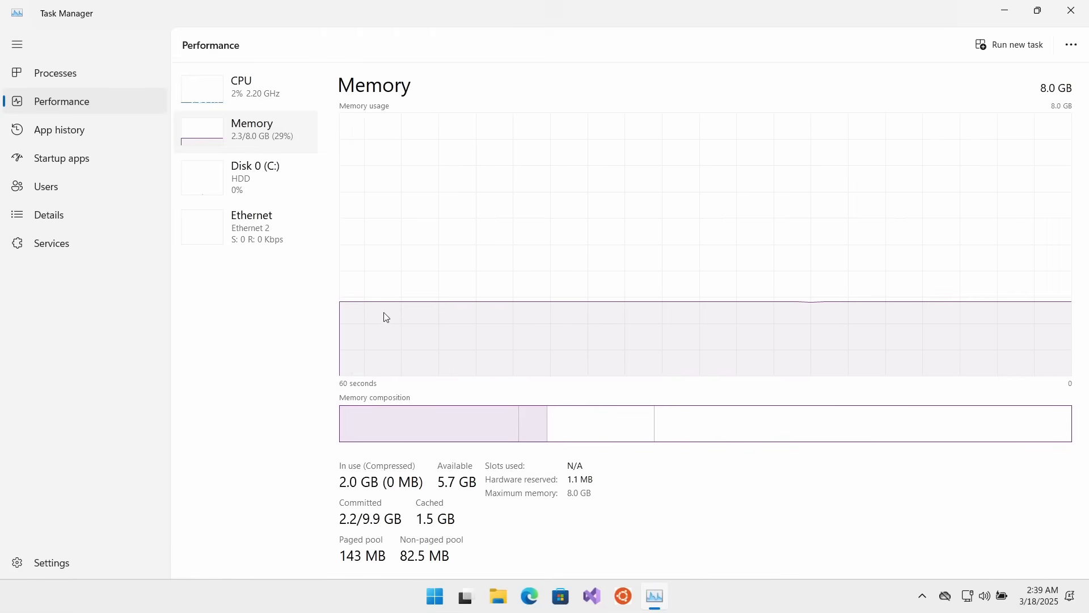
mouse_move(907, 312)
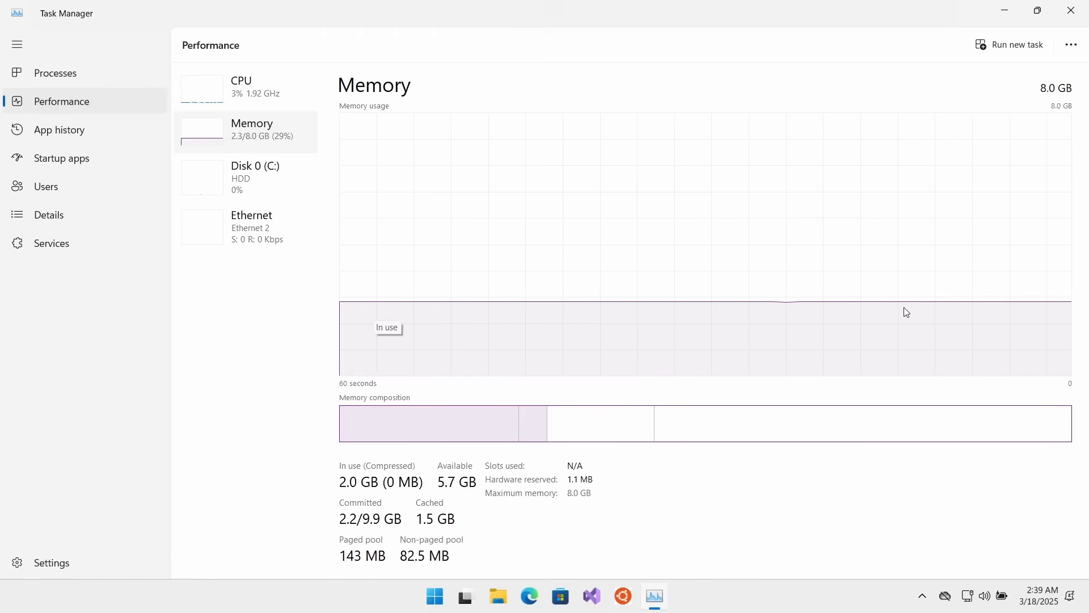
mouse_move(819, 133)
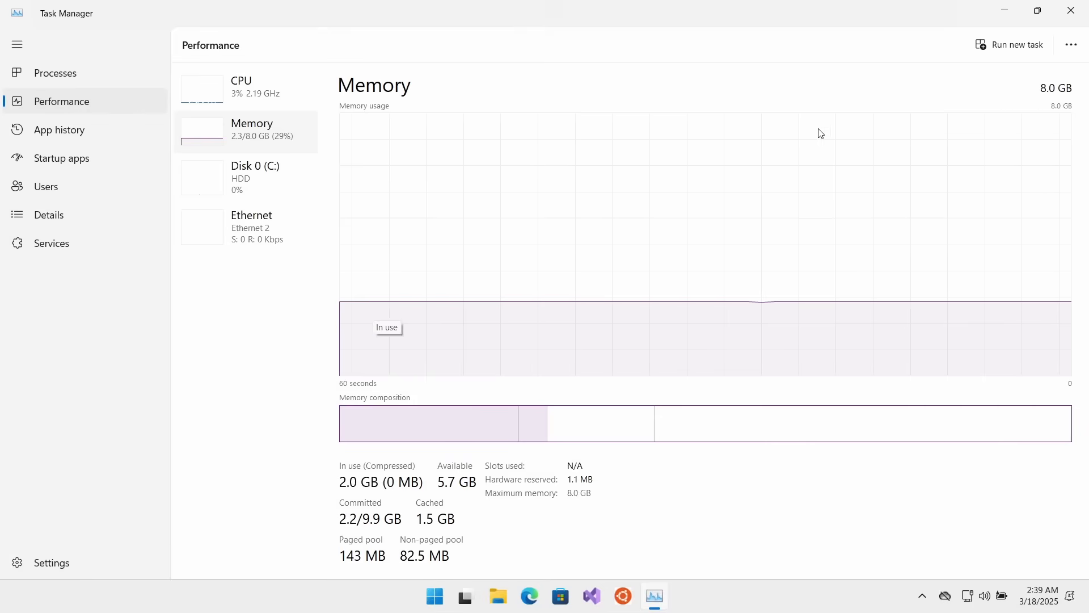
mouse_move(1031, 137)
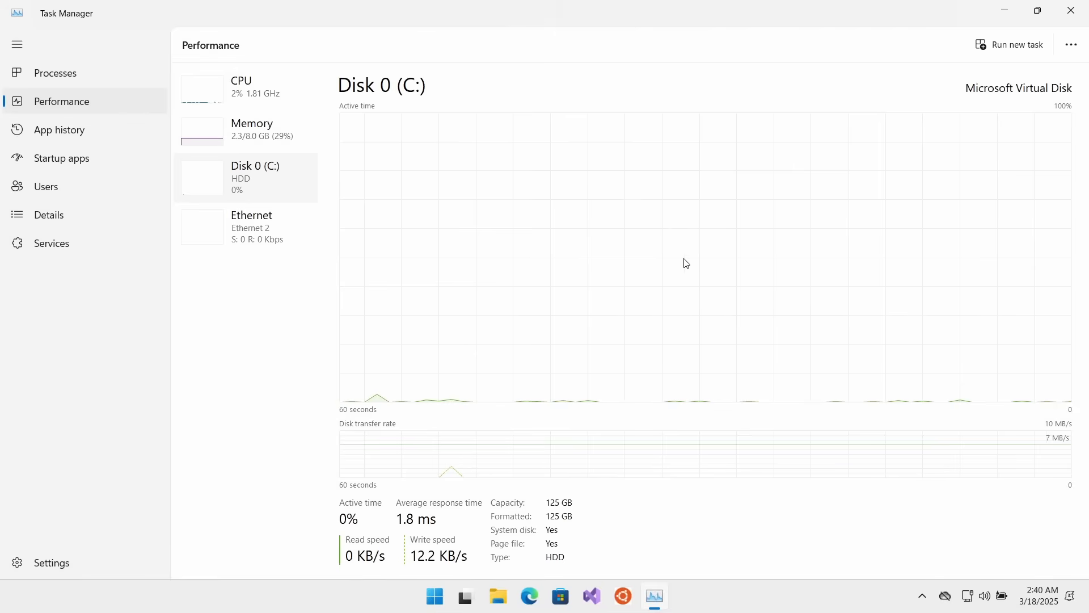
mouse_move(763, 144)
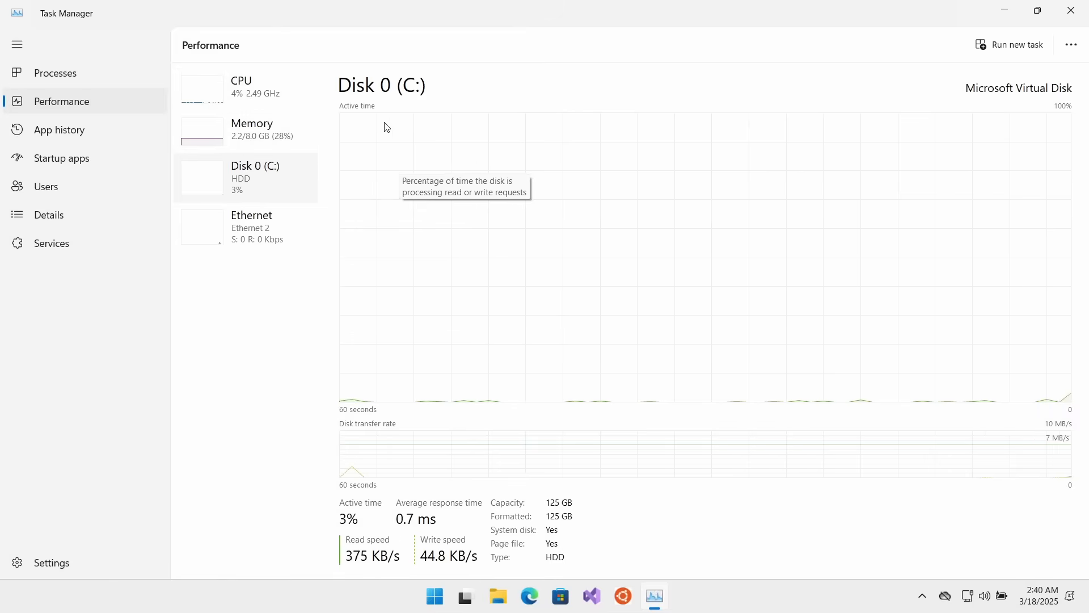
mouse_move(924, 148)
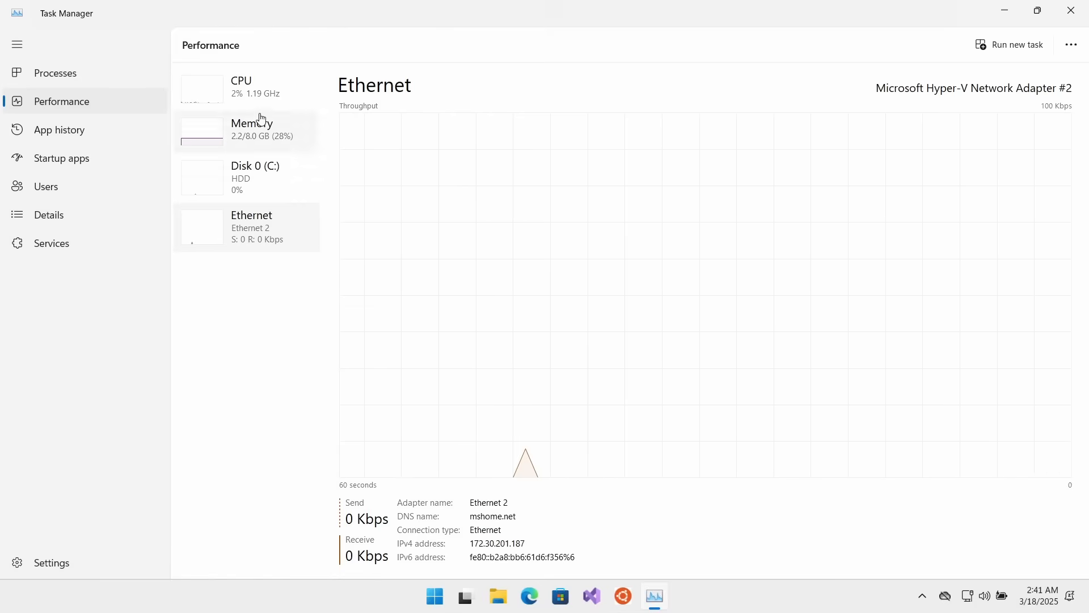
Switch between the CPU and Memory views, ending on the six per-processor CPU graphs
click(252, 130)
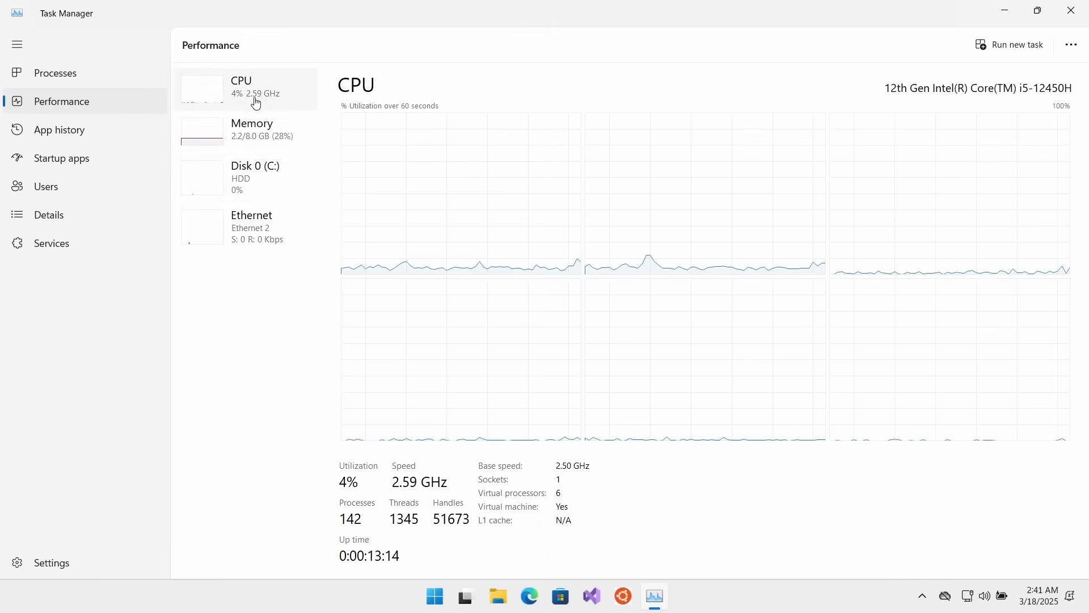
click(252, 129)
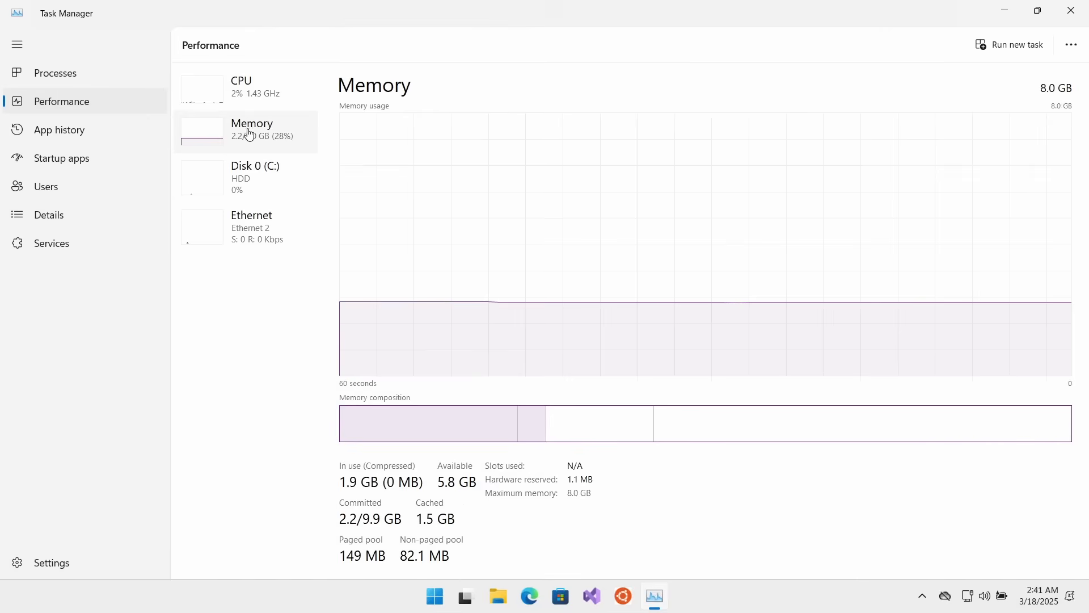
click(240, 86)
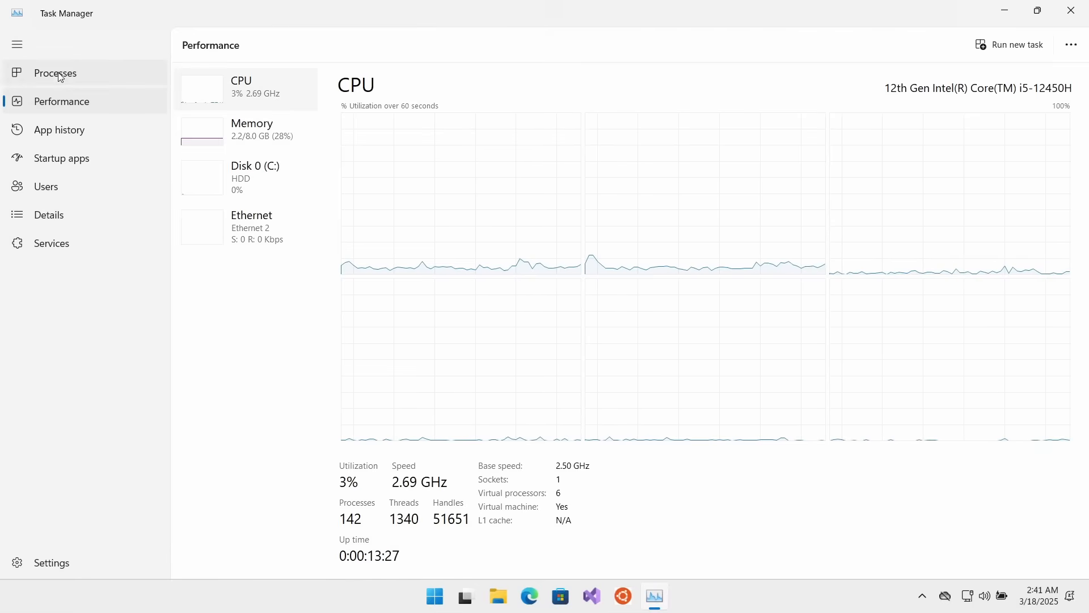
click(55, 73)
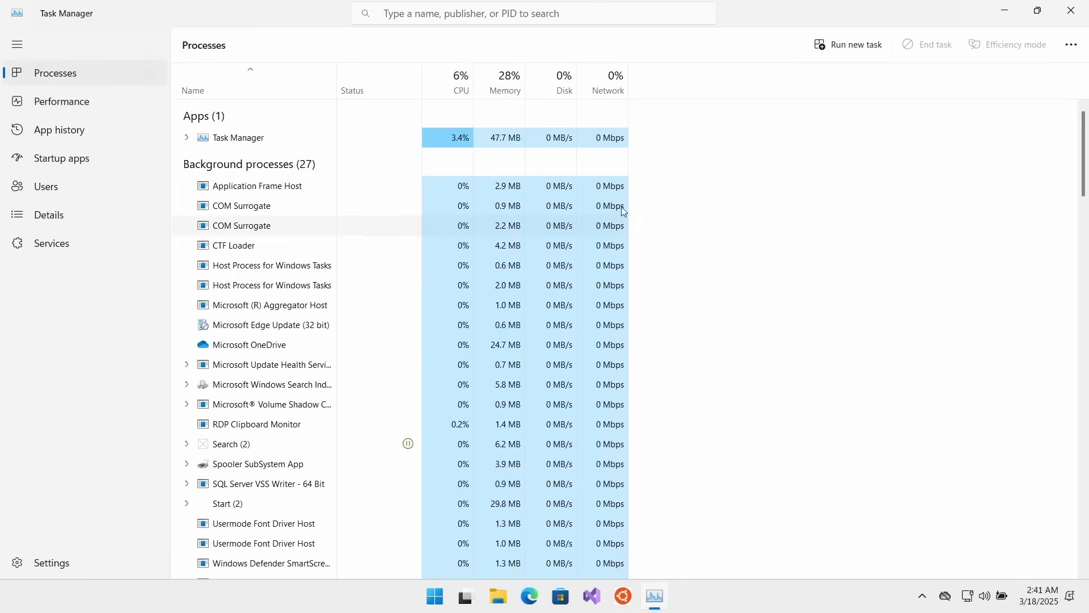
mouse_move(348, 276)
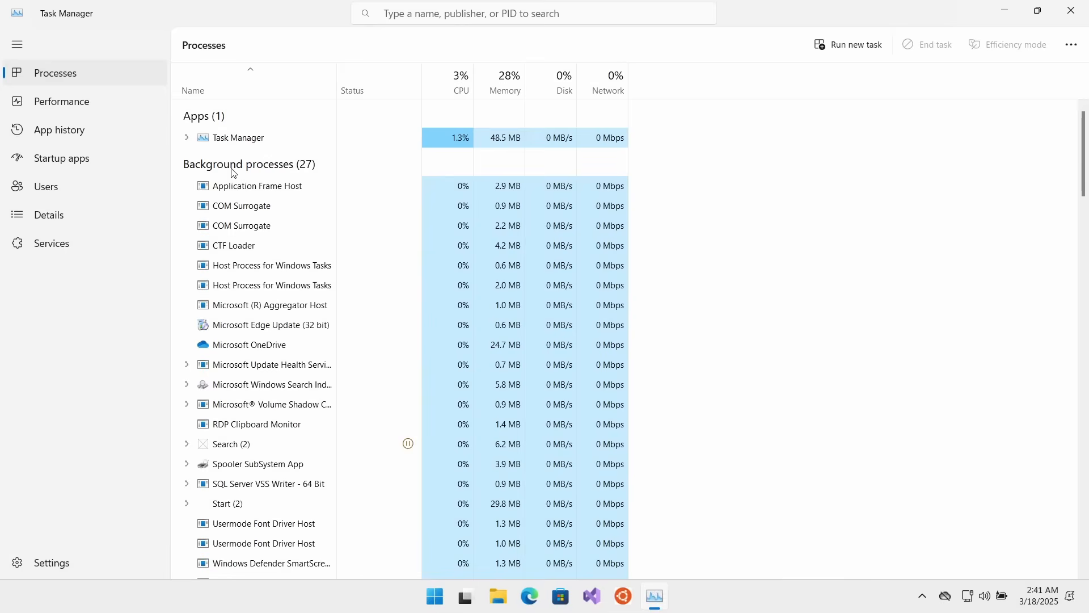
mouse_move(274, 206)
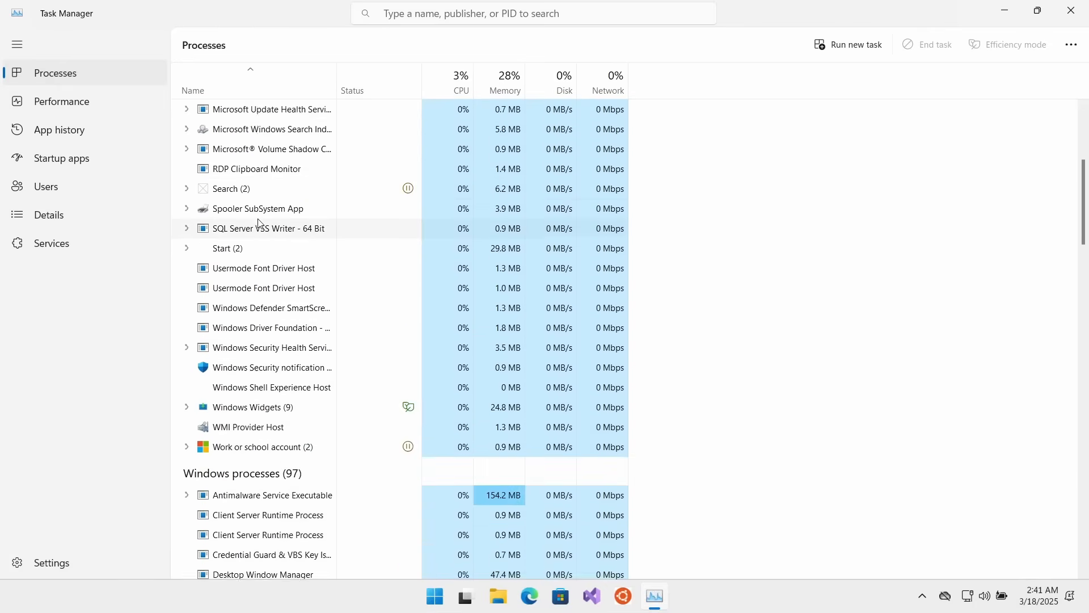
scroll(down, 3)
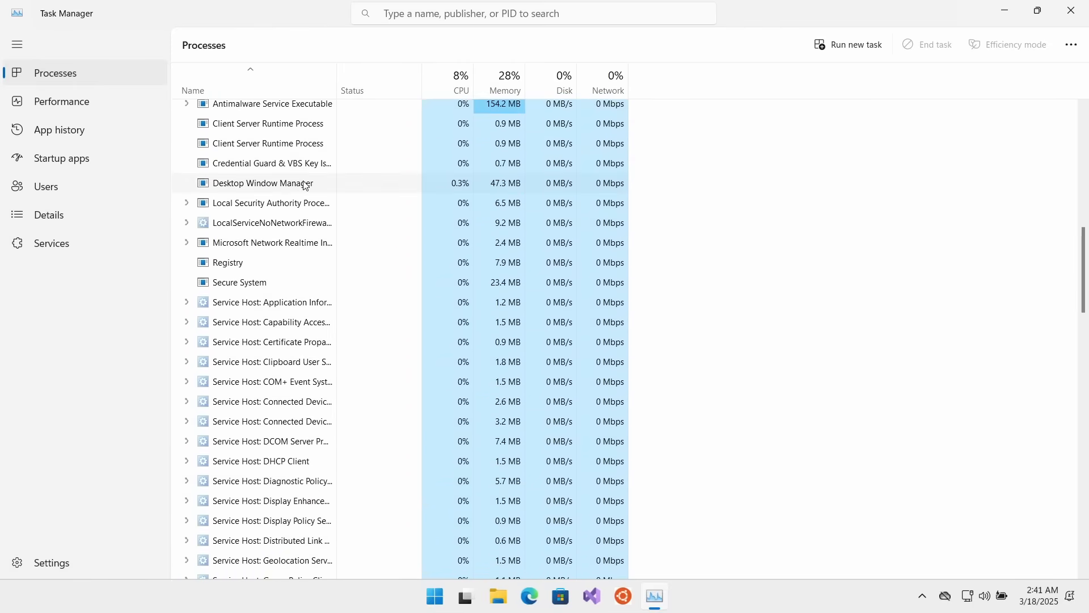
scroll(down, 3)
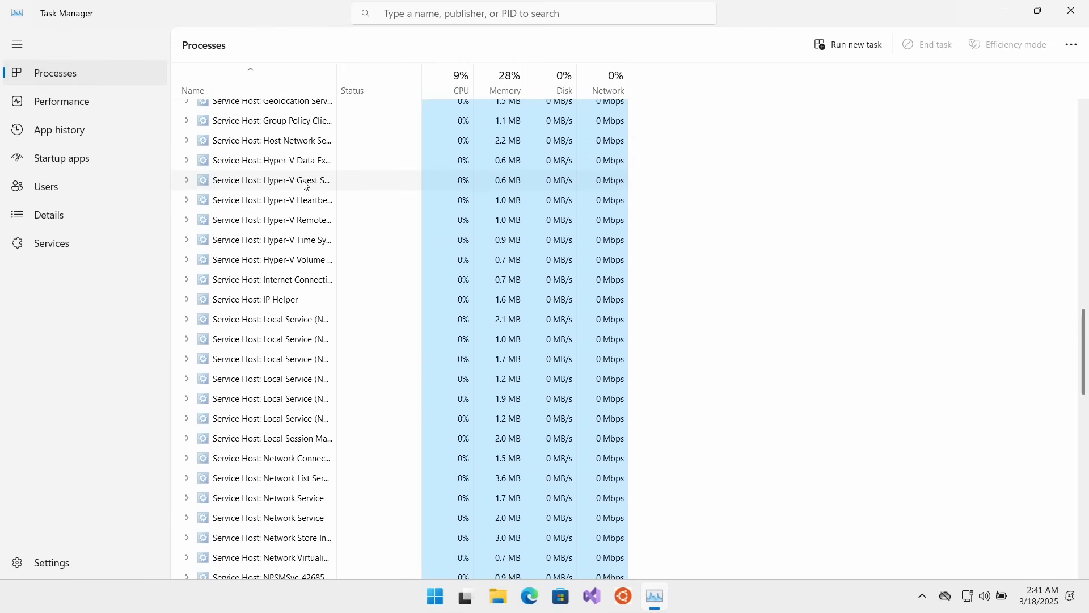
scroll(down, 3)
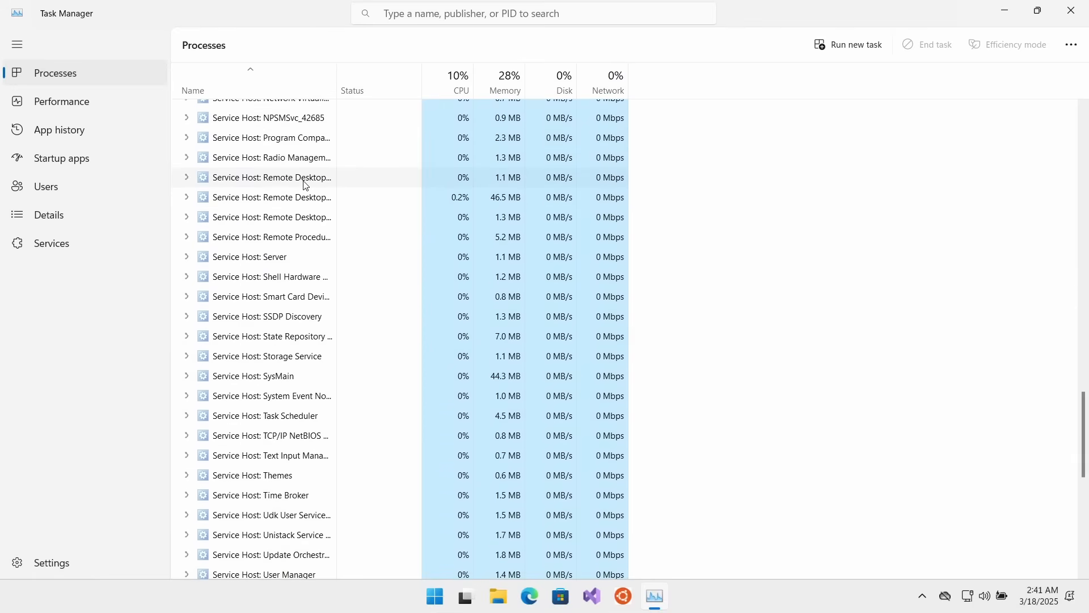
mouse_move(305, 355)
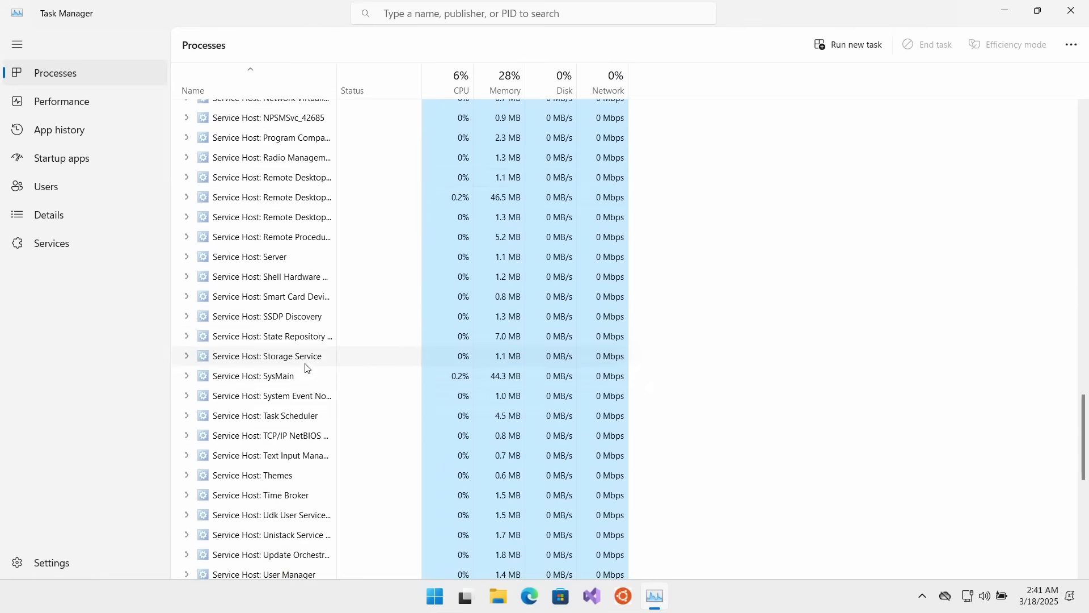
scroll(down, 3)
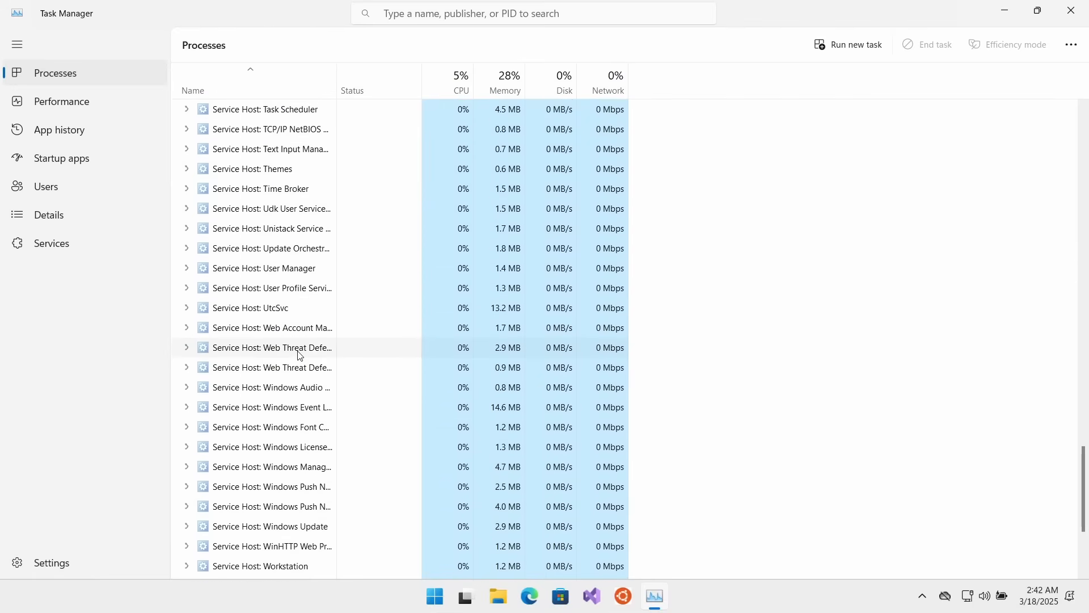
scroll(down, 3)
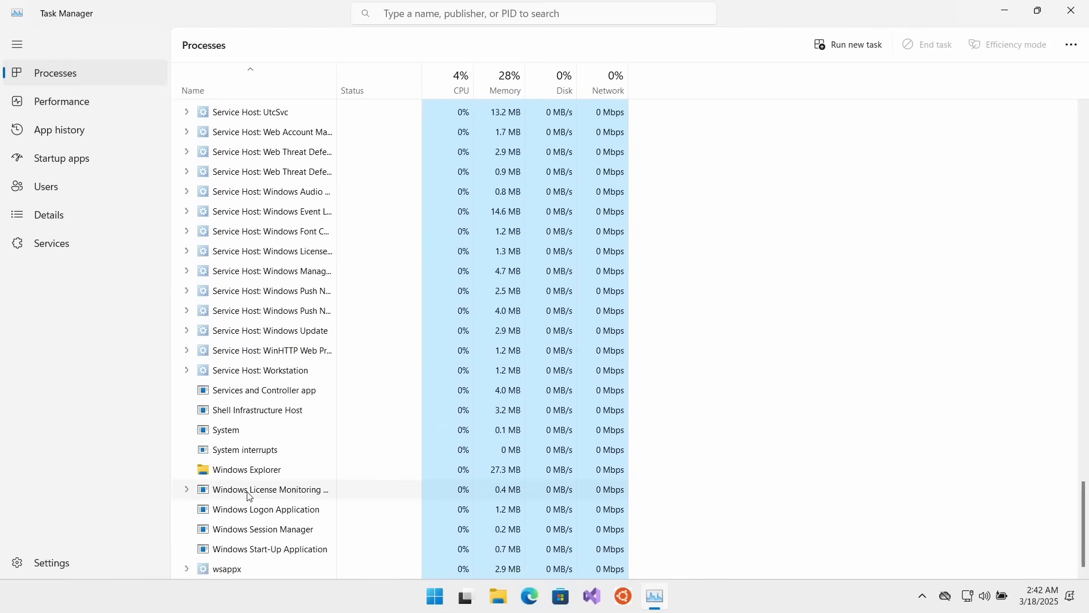
mouse_move(489, 438)
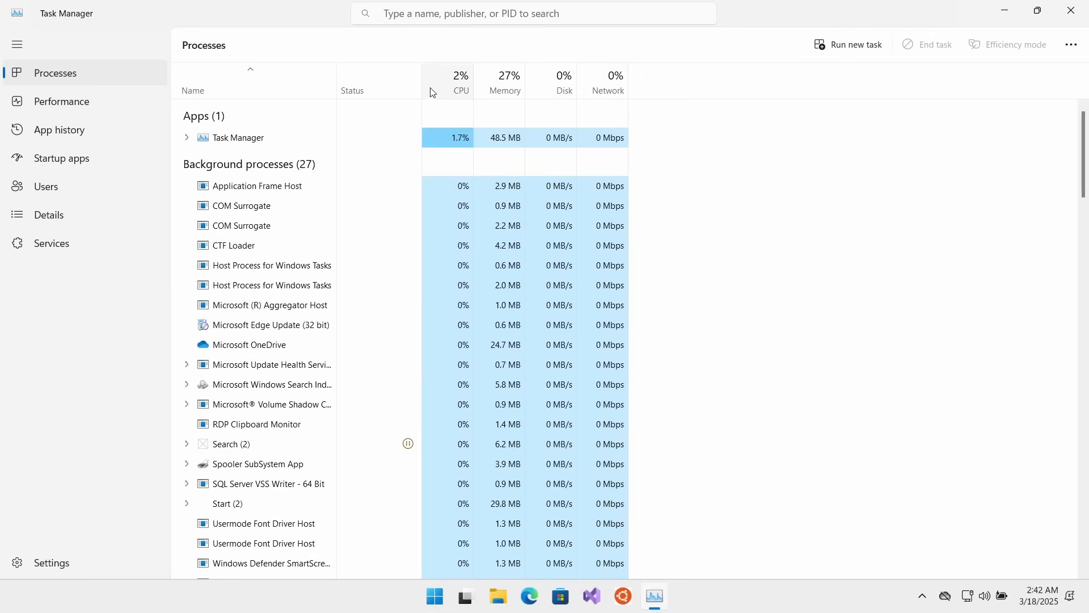
click(460, 91)
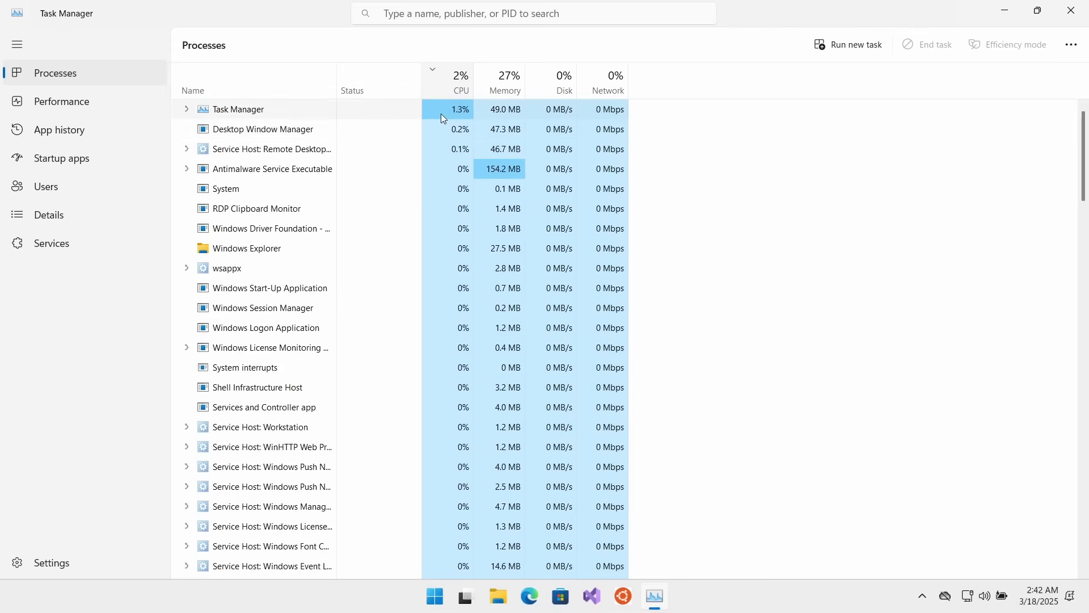
click(504, 81)
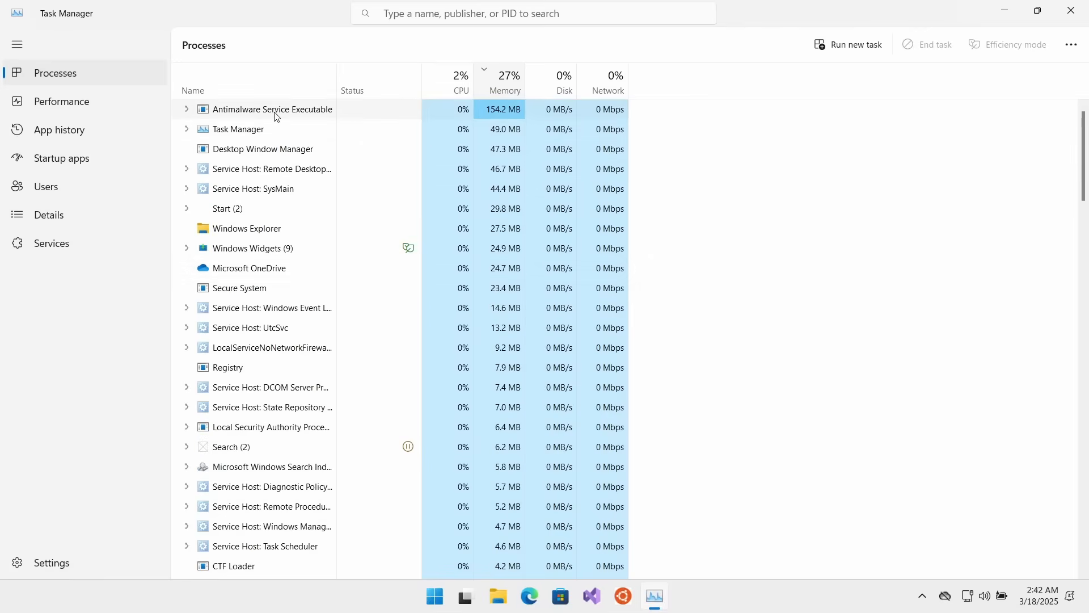
mouse_move(506, 117)
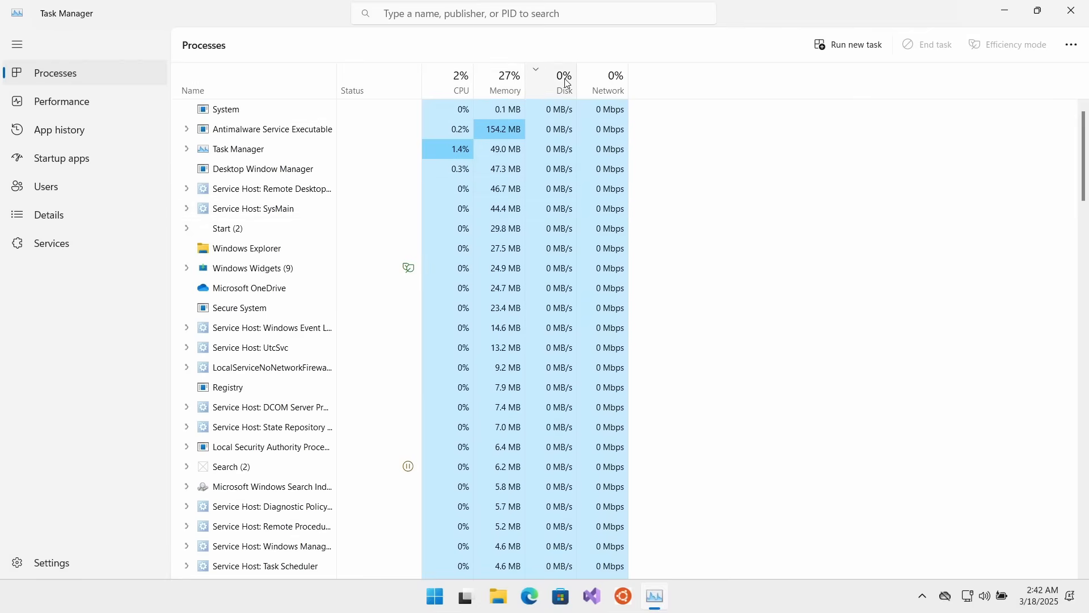
click(225, 109)
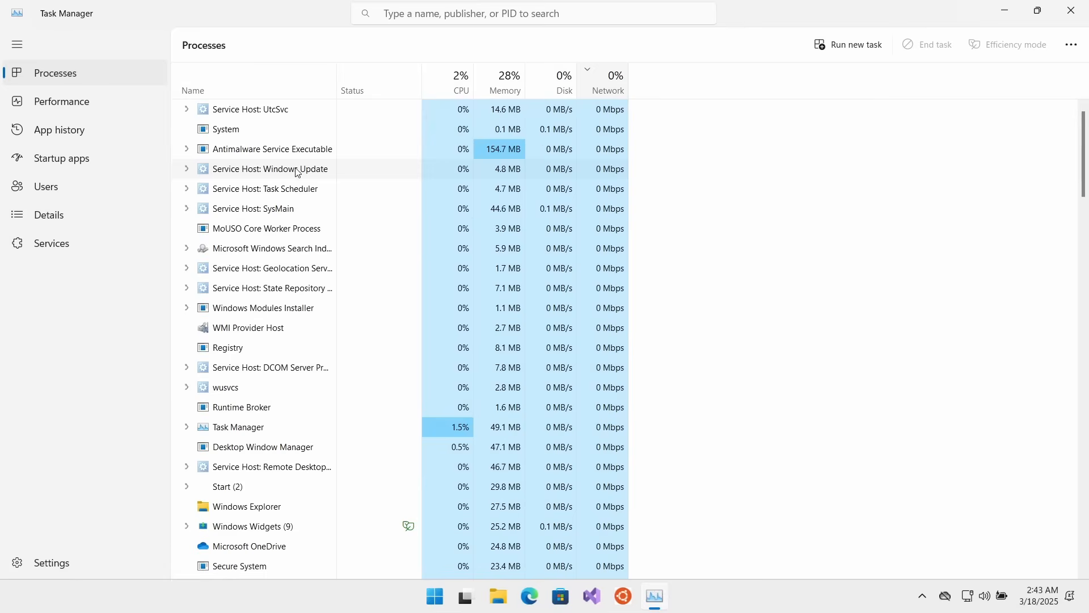
click(193, 90)
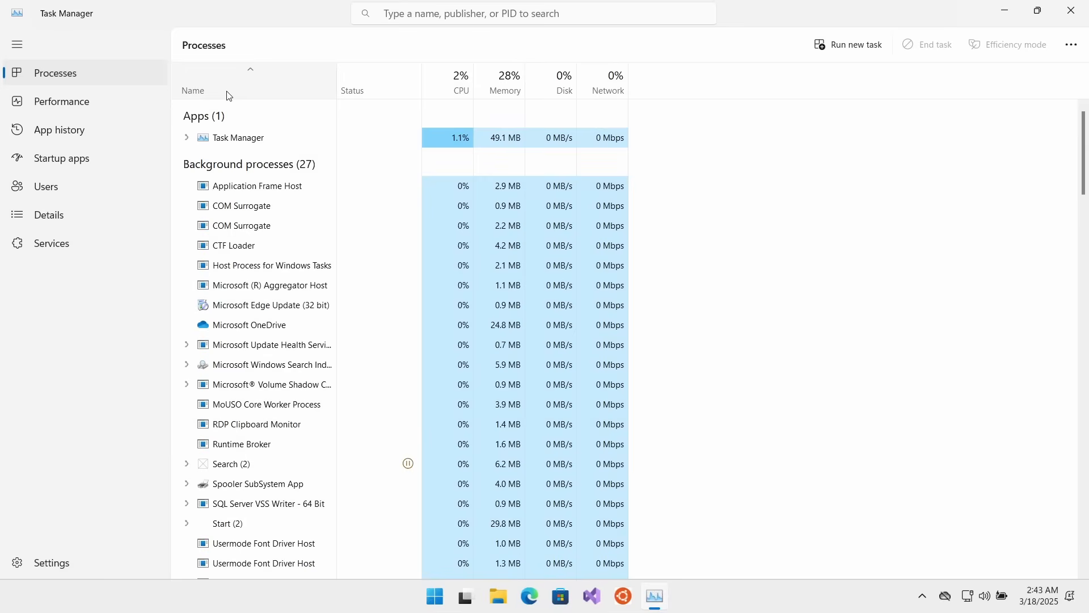
Dismiss the Create new task dialog and show the Startup apps list of four programs
click(848, 45)
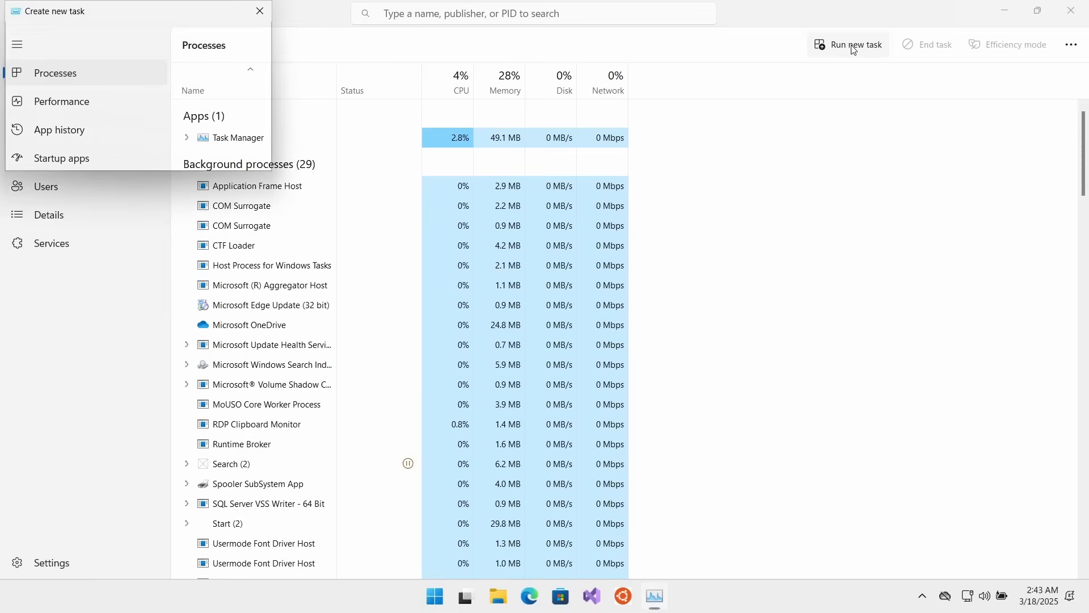
click(260, 10)
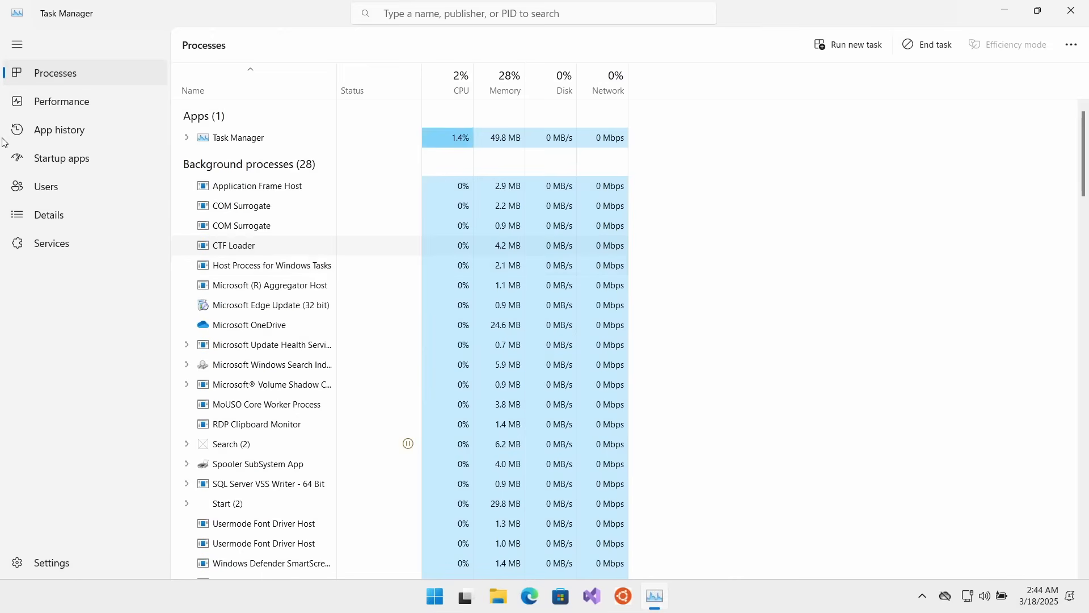
click(61, 158)
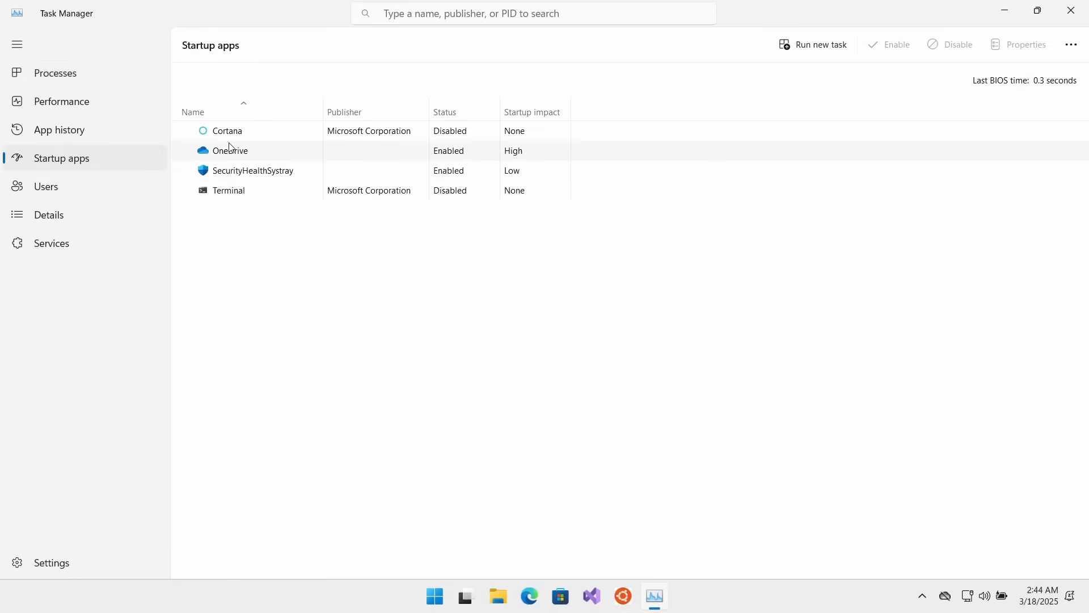
mouse_move(240, 212)
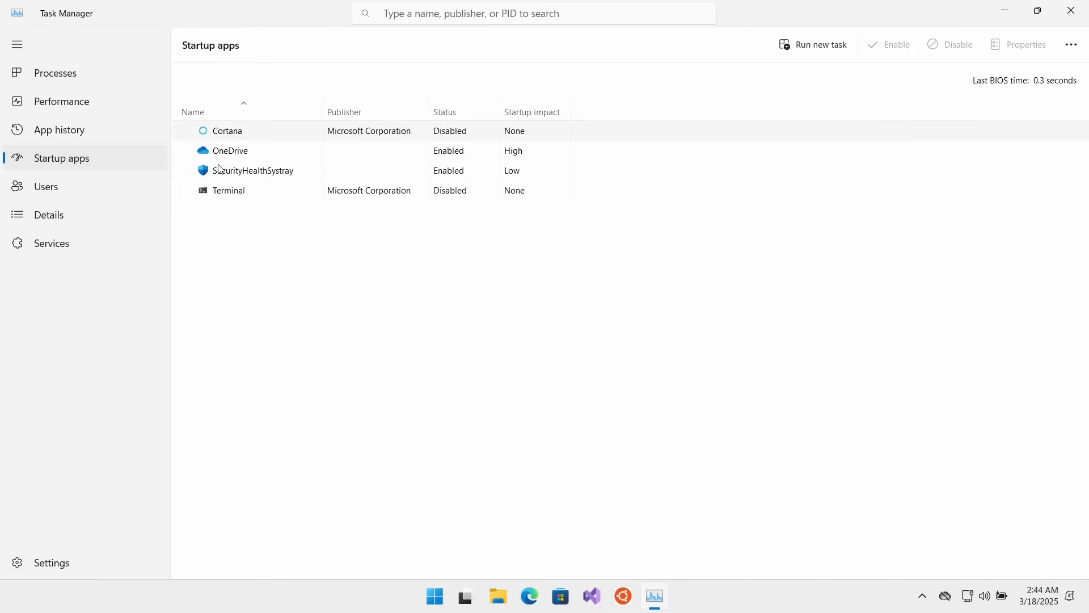
Disable the OneDrive startup entry
right_click(229, 149)
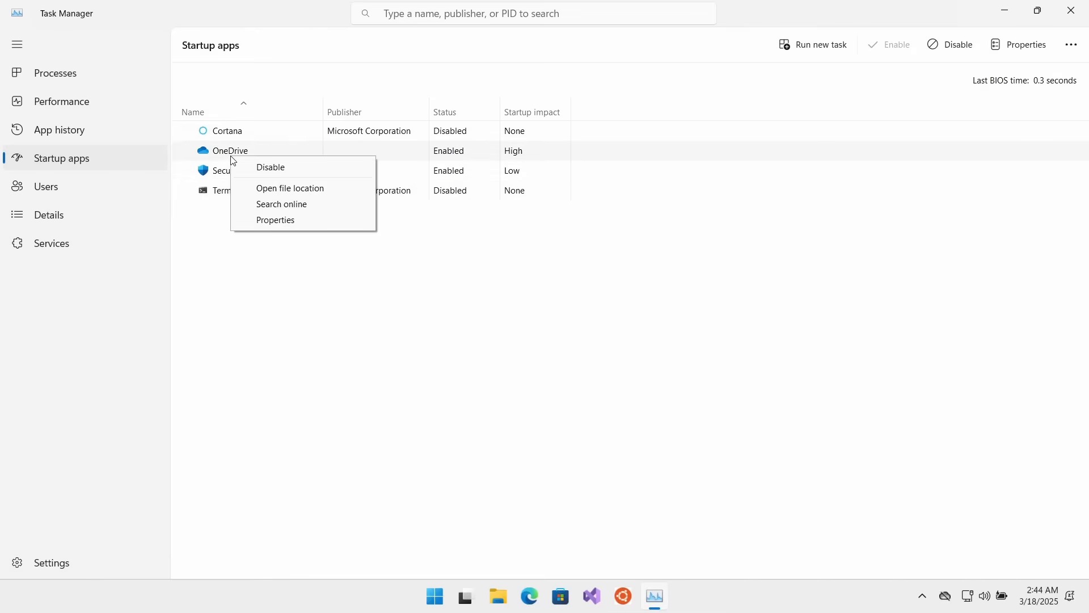
click(270, 167)
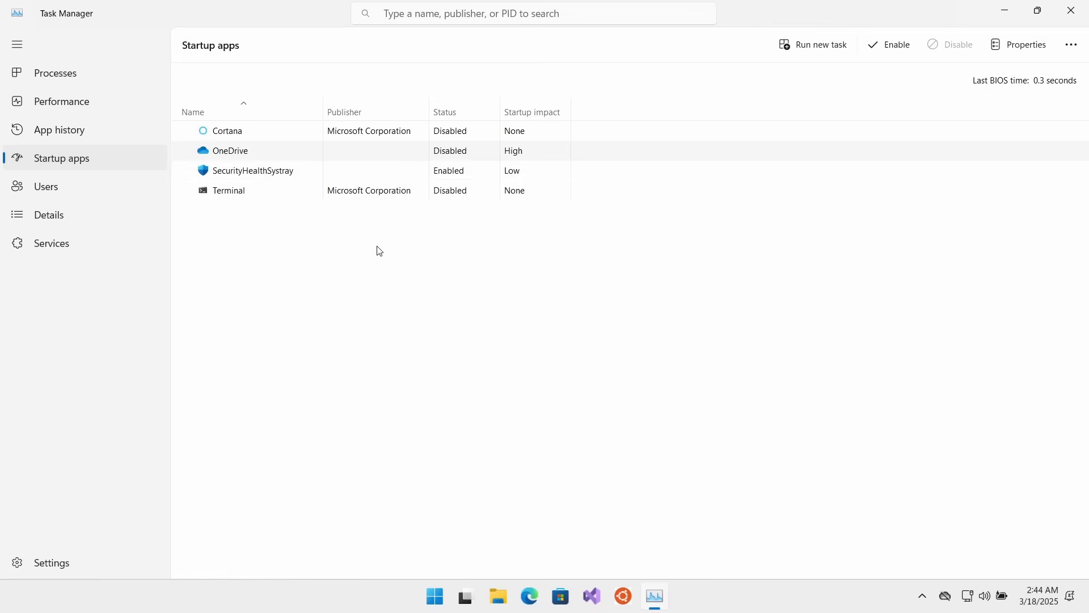
mouse_move(353, 248)
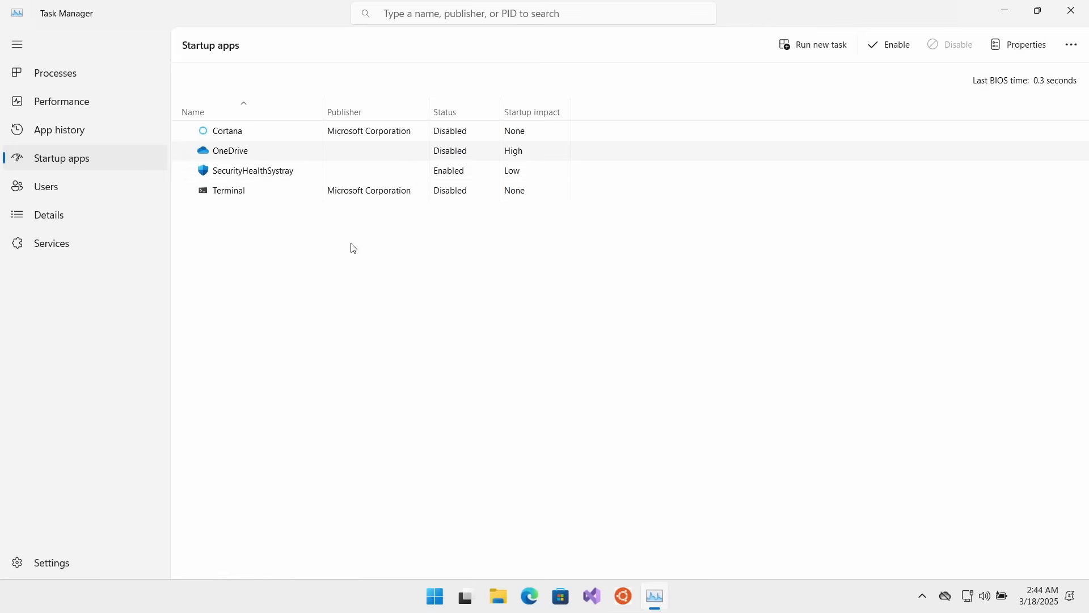
Show the Users page and expand then collapse the signed-in account's process list
click(45, 186)
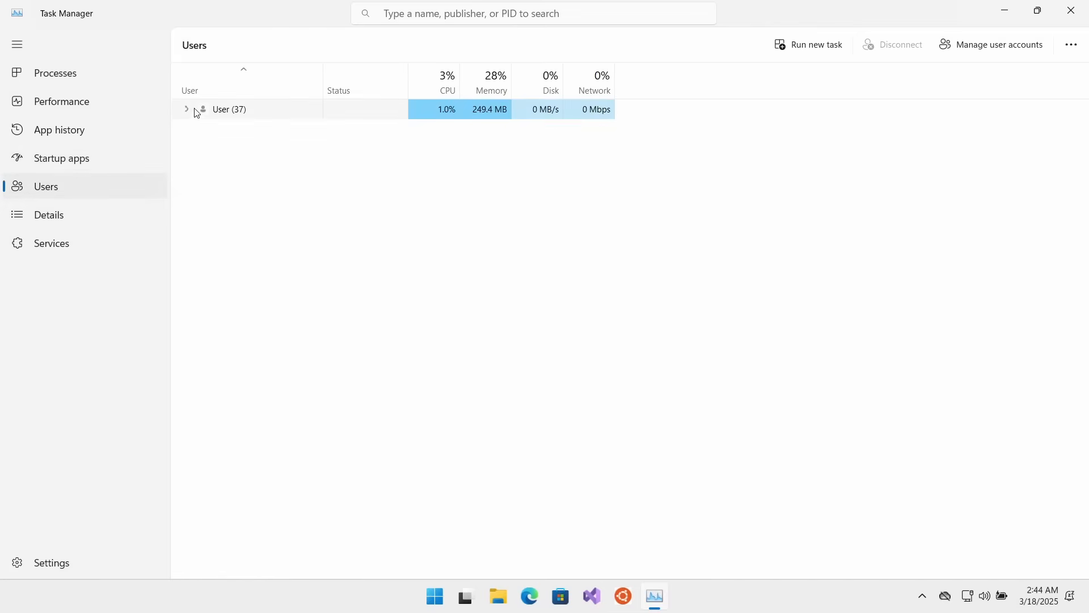
click(186, 109)
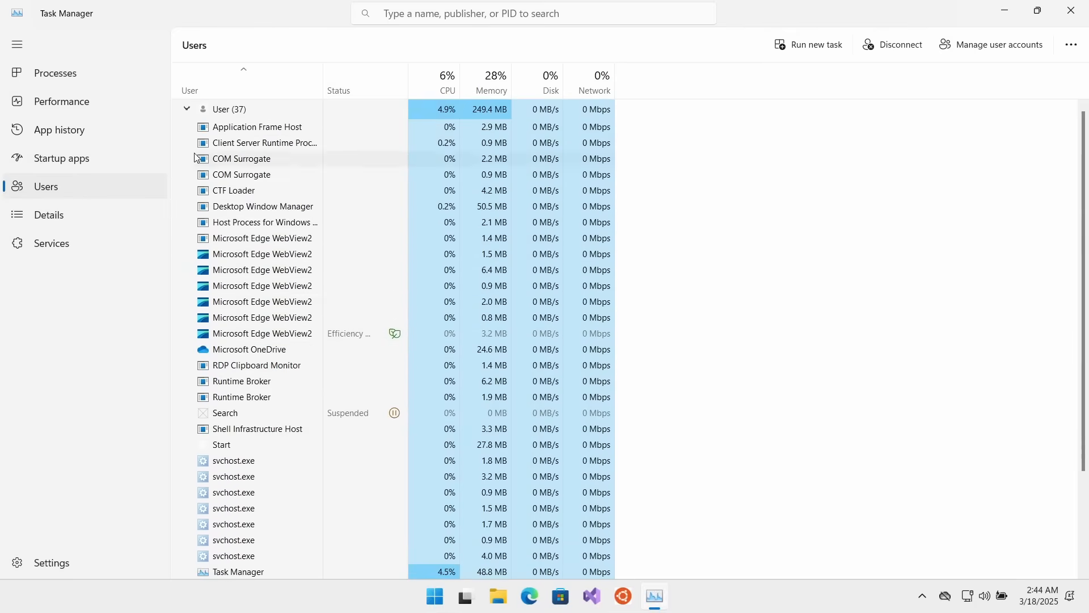
click(186, 109)
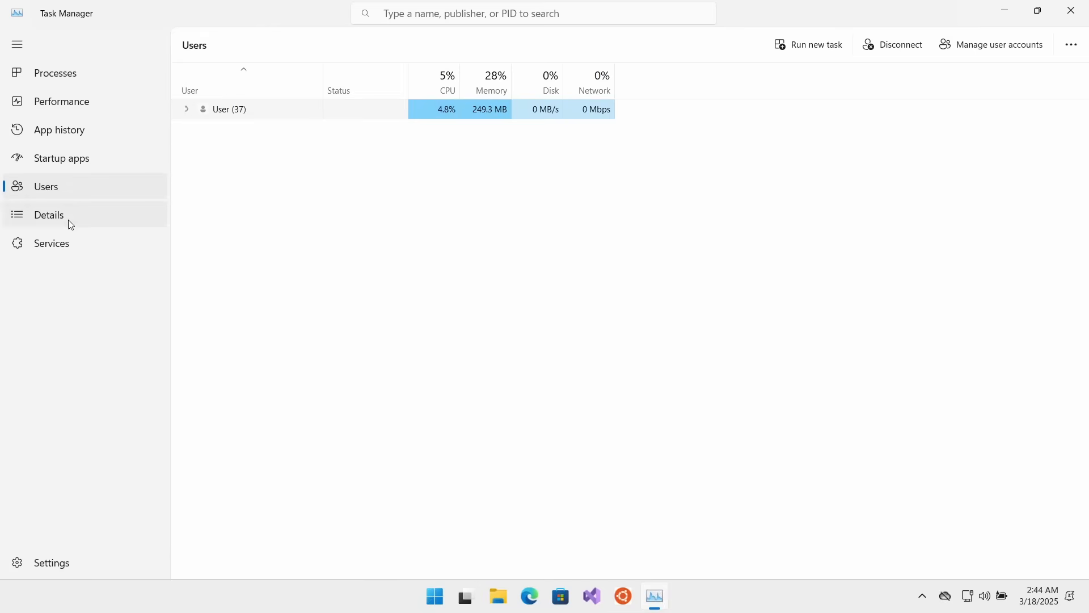
Review the Details page, selecting the Microsoft Edge Update process, then return to the Performance CPU view
click(49, 214)
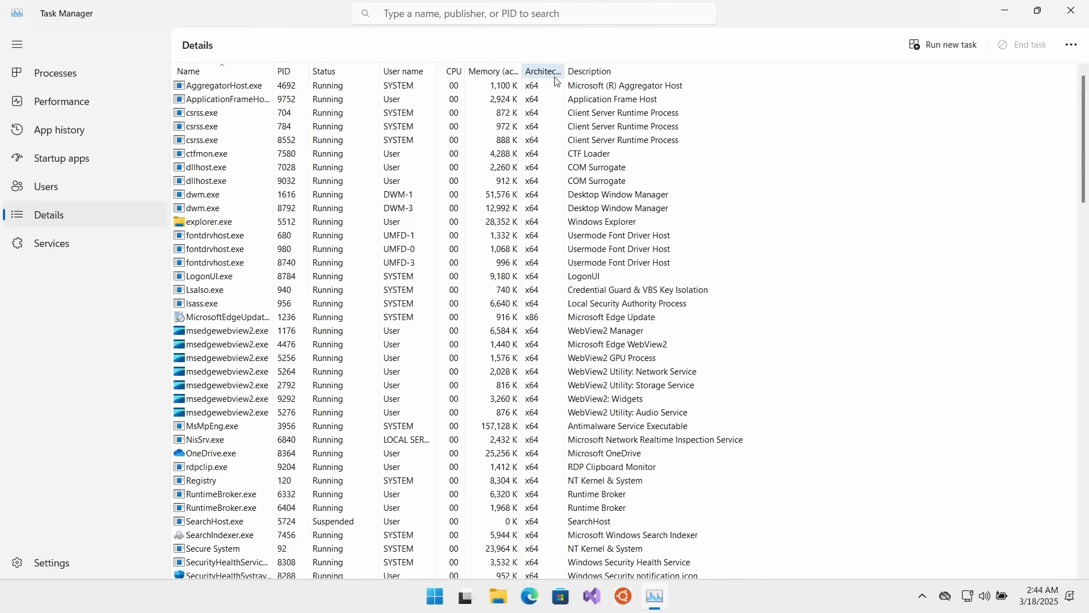
mouse_move(552, 76)
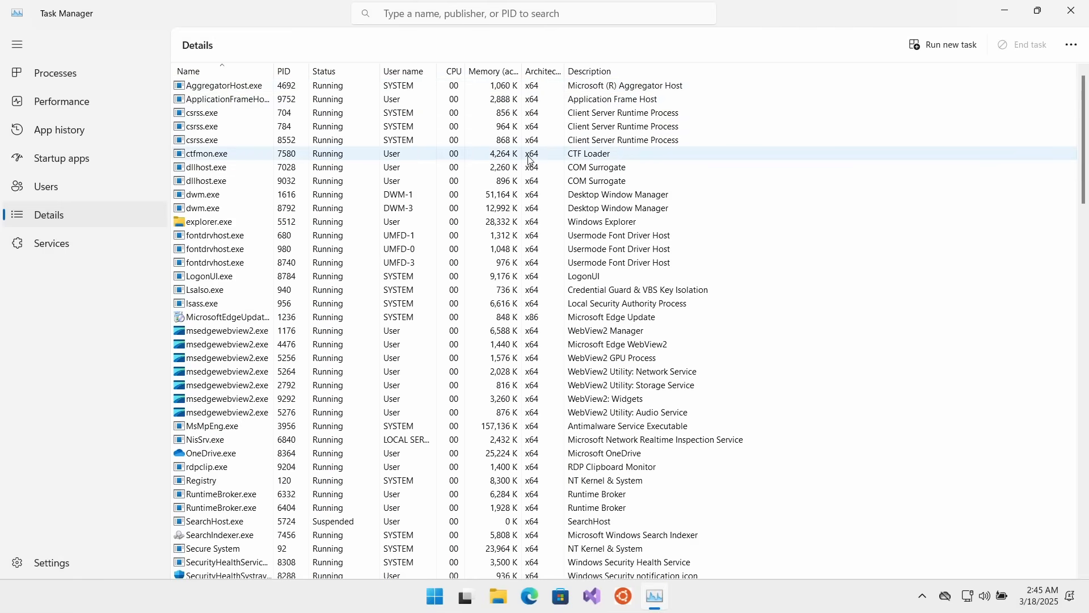
click(222, 85)
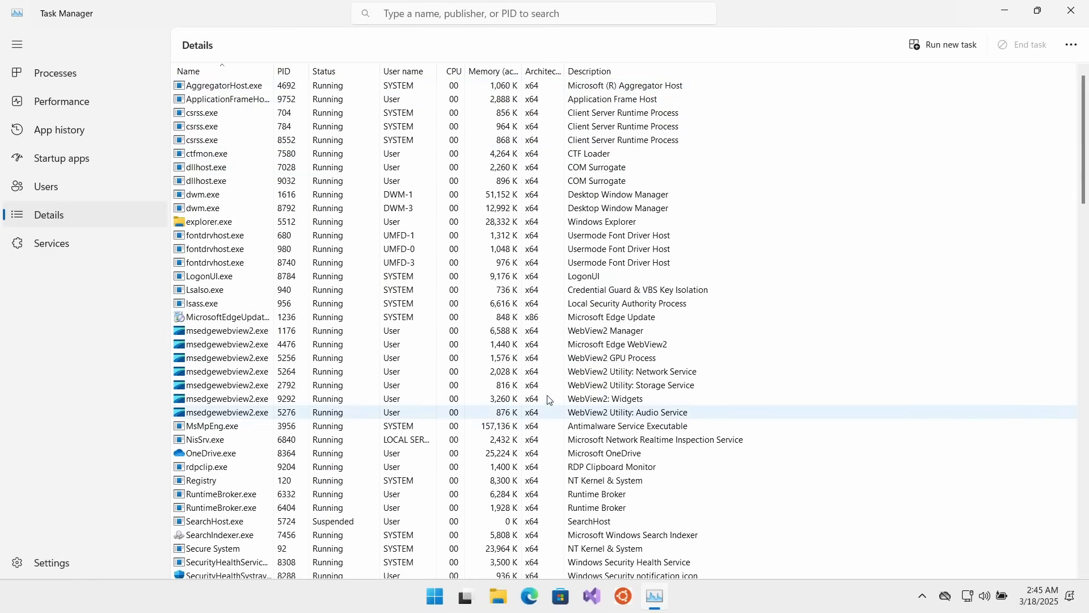
click(222, 317)
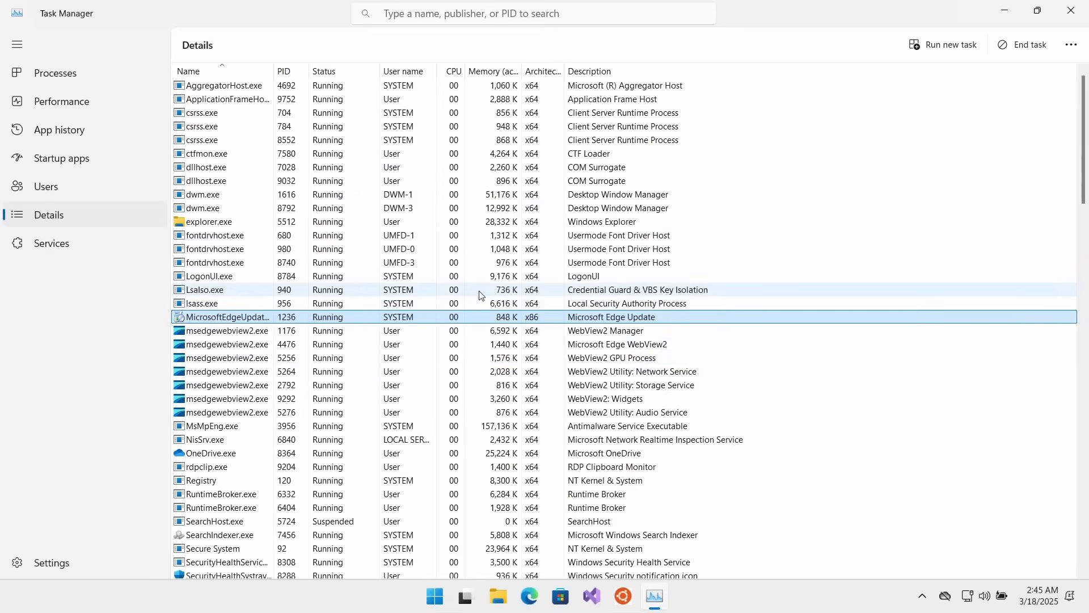
click(61, 101)
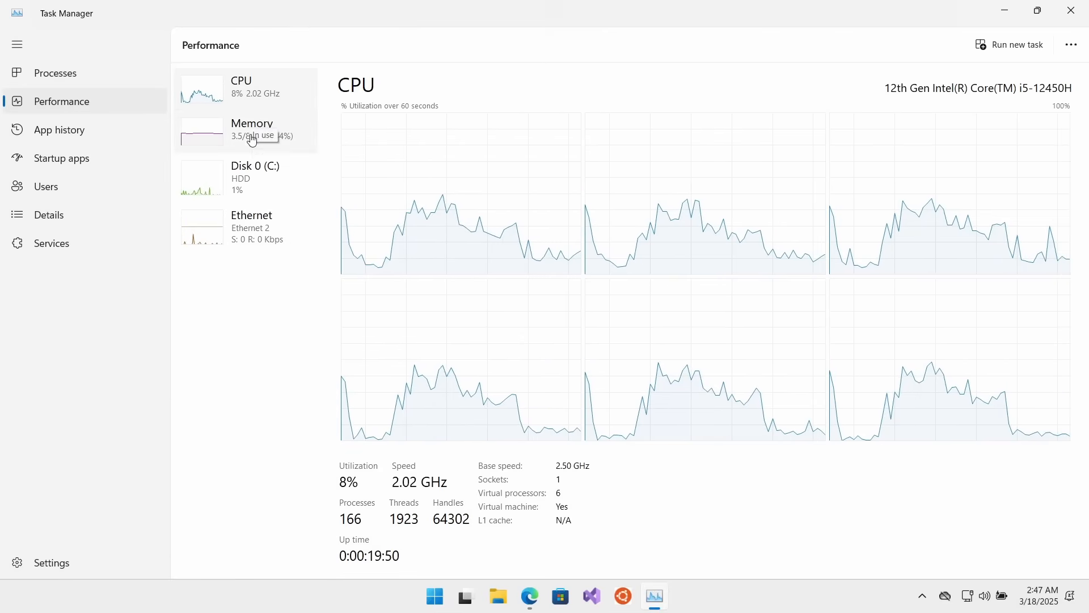
Show the Ethernet throughput graph, then bring the Edge browser window to the front
click(252, 130)
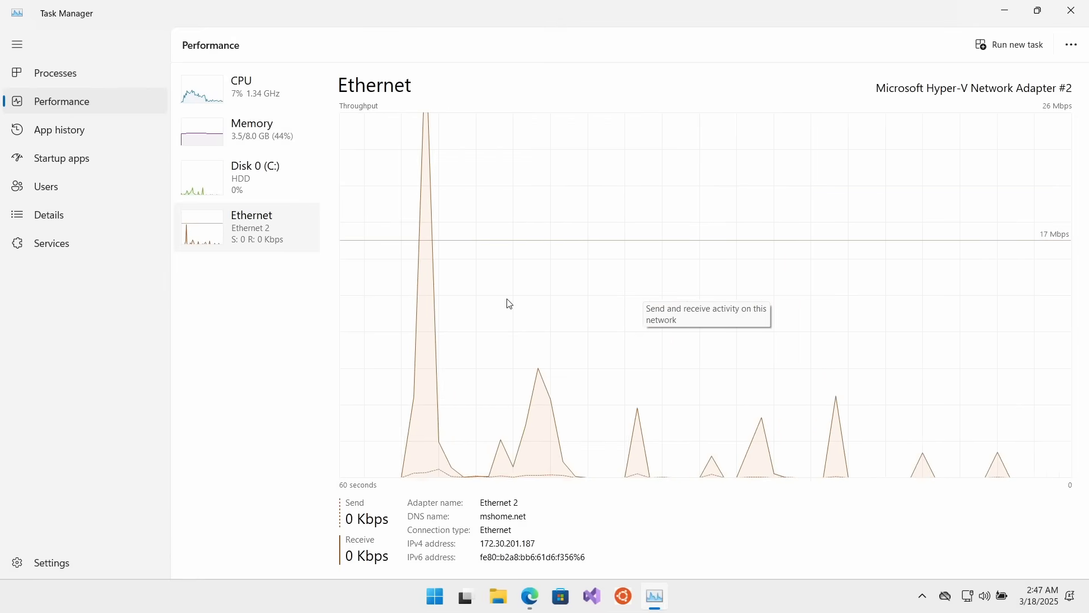
click(529, 598)
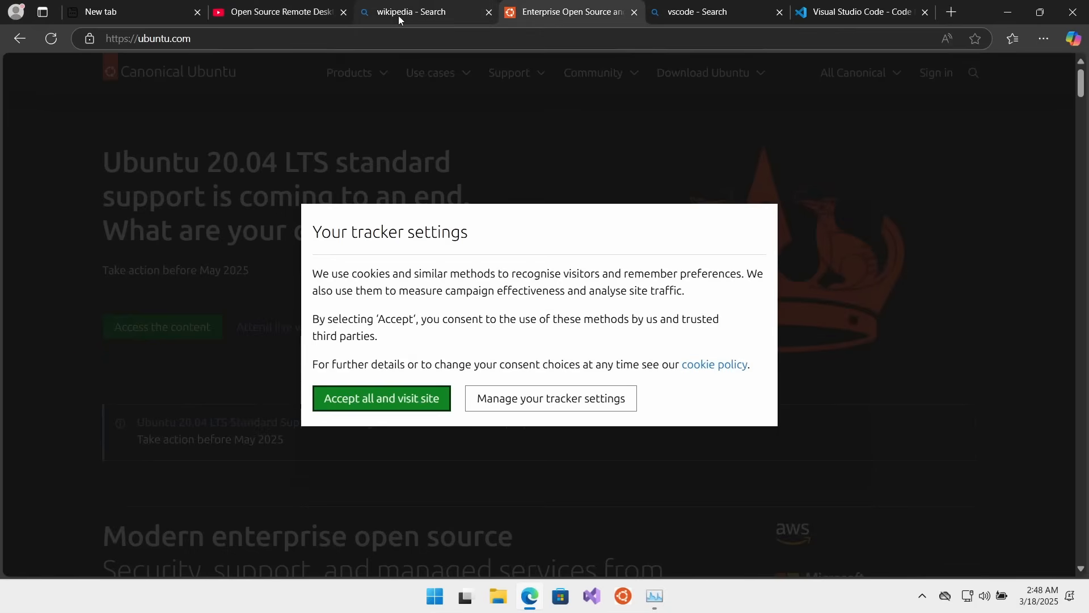
Leave Edge's Visual Studio Code tab and return to Task Manager's Ethernet view
click(381, 398)
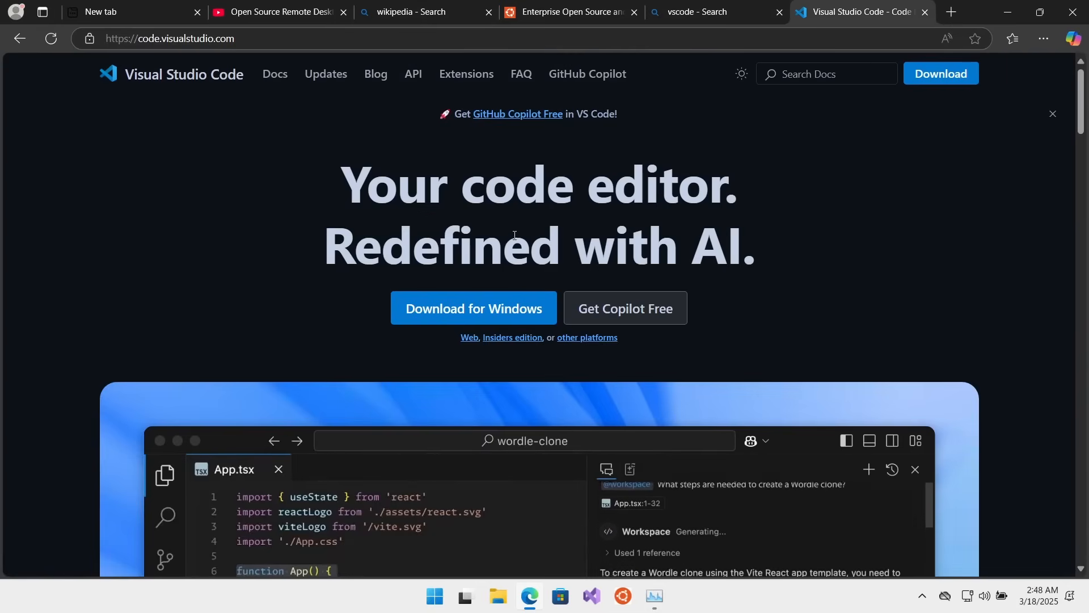
click(278, 11)
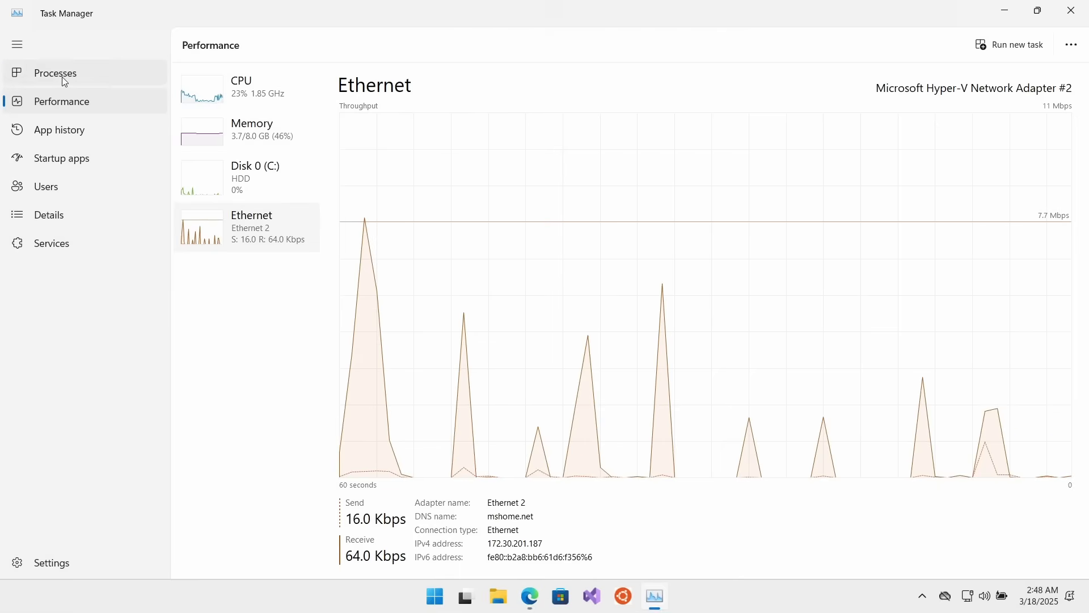
Rank processes by CPU, view the per-core CPU graphs, then bring Edge's YouTube video forward
click(54, 73)
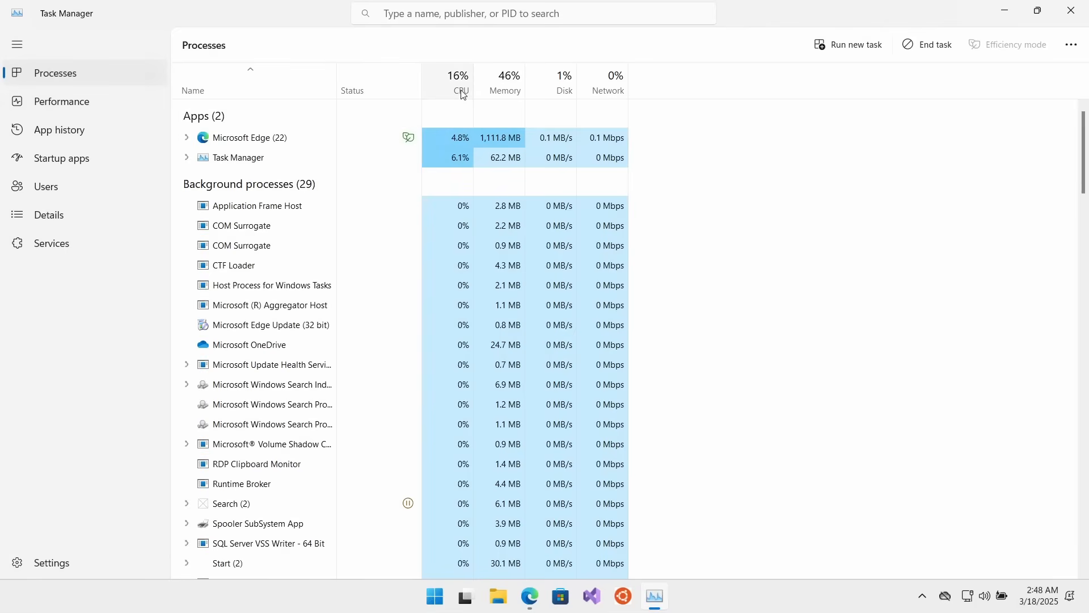
click(460, 75)
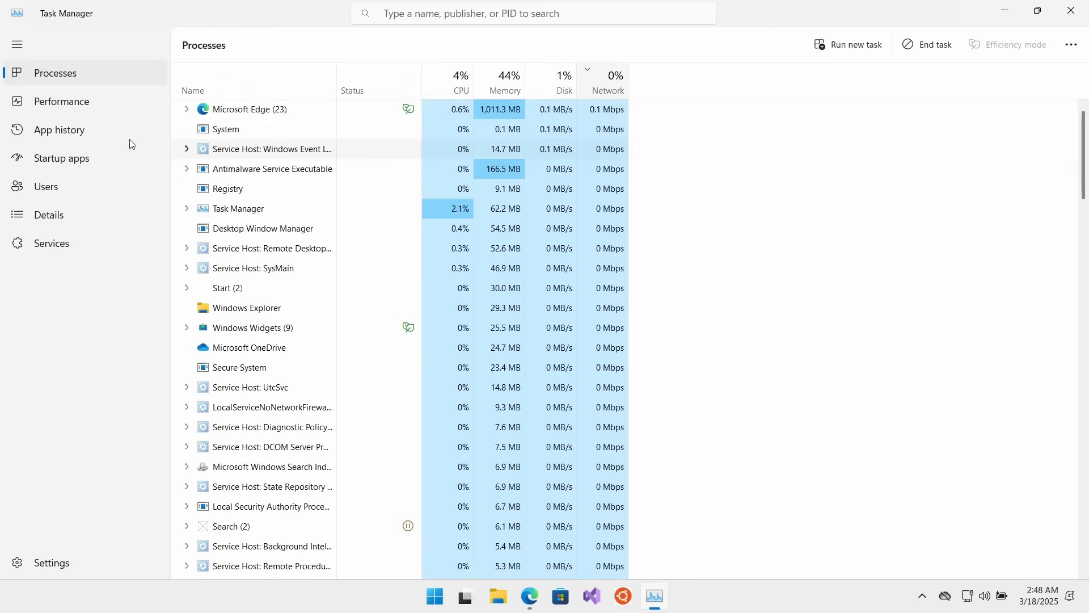
click(62, 101)
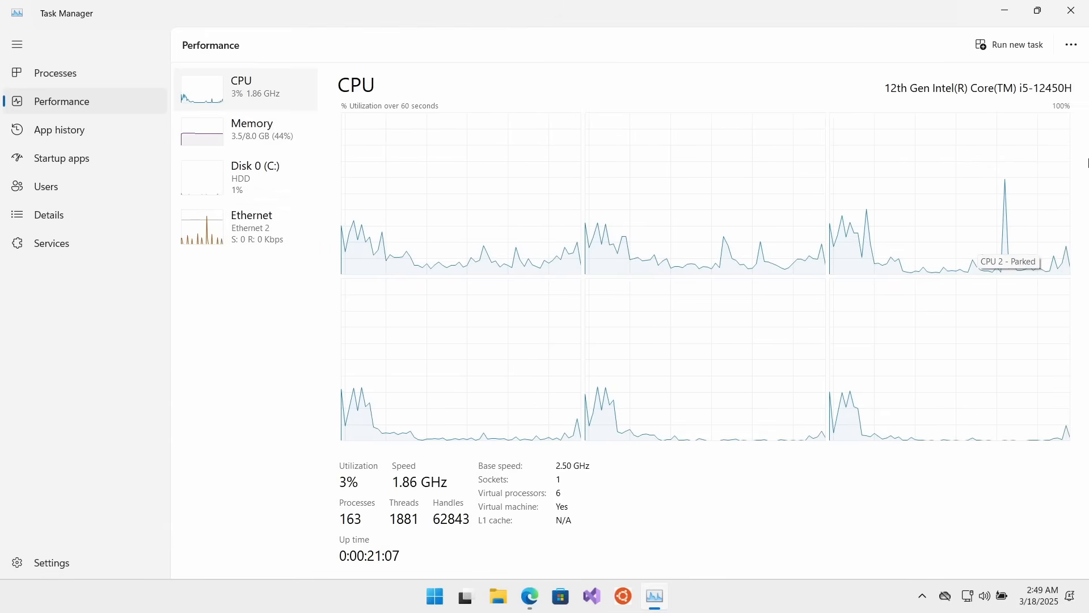
click(528, 596)
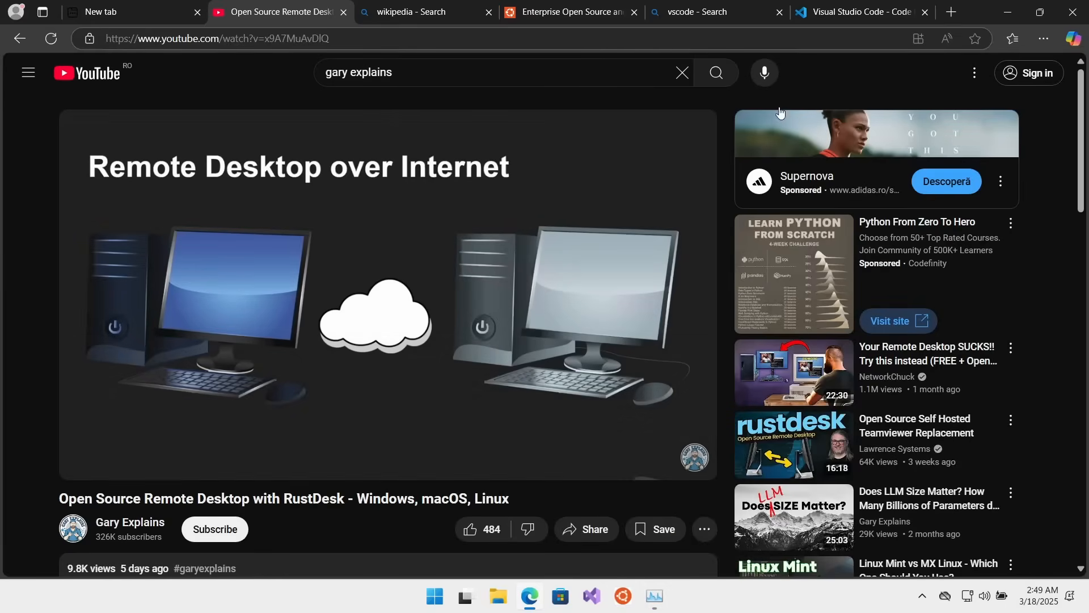
Reach the Ubuntu Desktop download page on ubuntu.com via Download Ubuntu
click(860, 11)
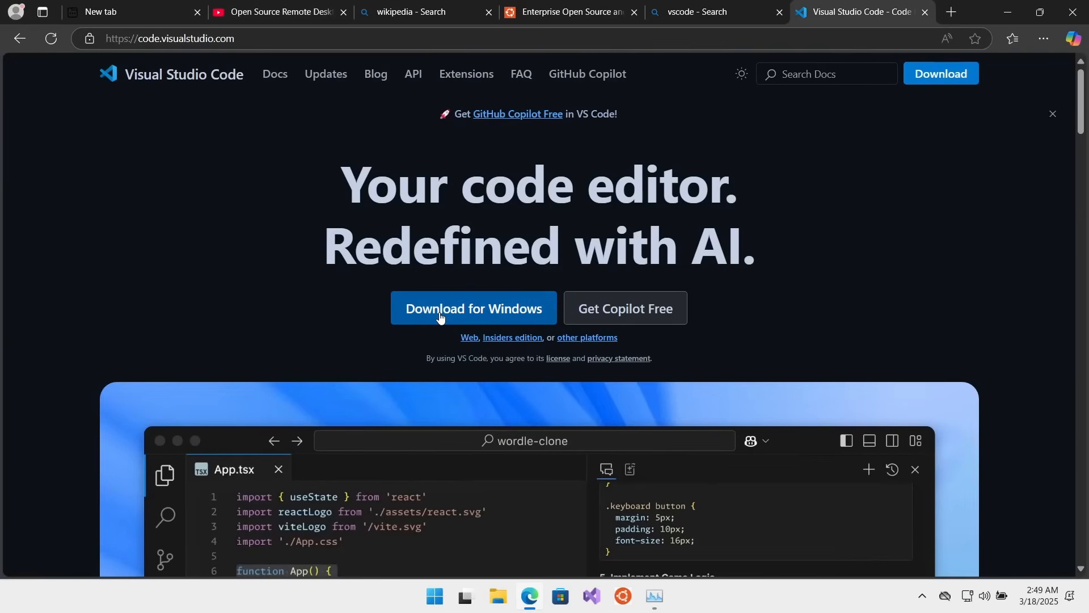
click(570, 12)
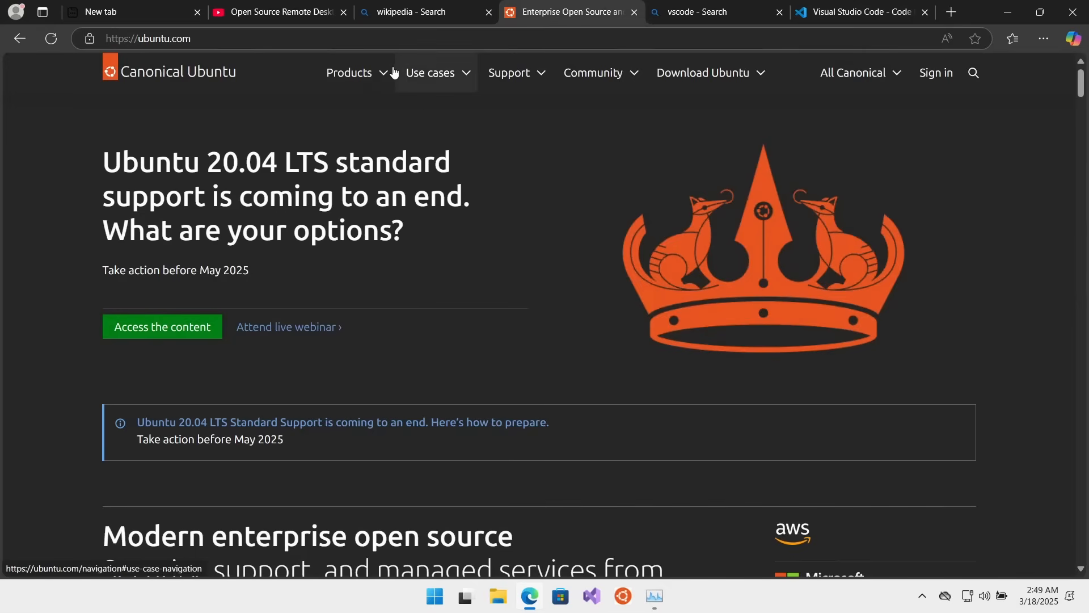
click(702, 73)
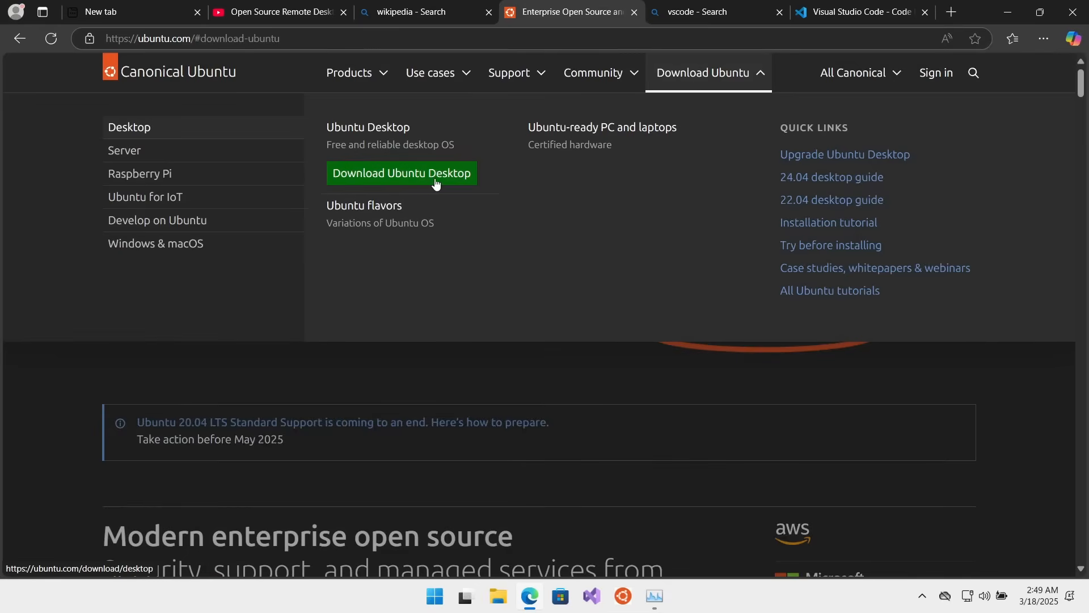
click(400, 172)
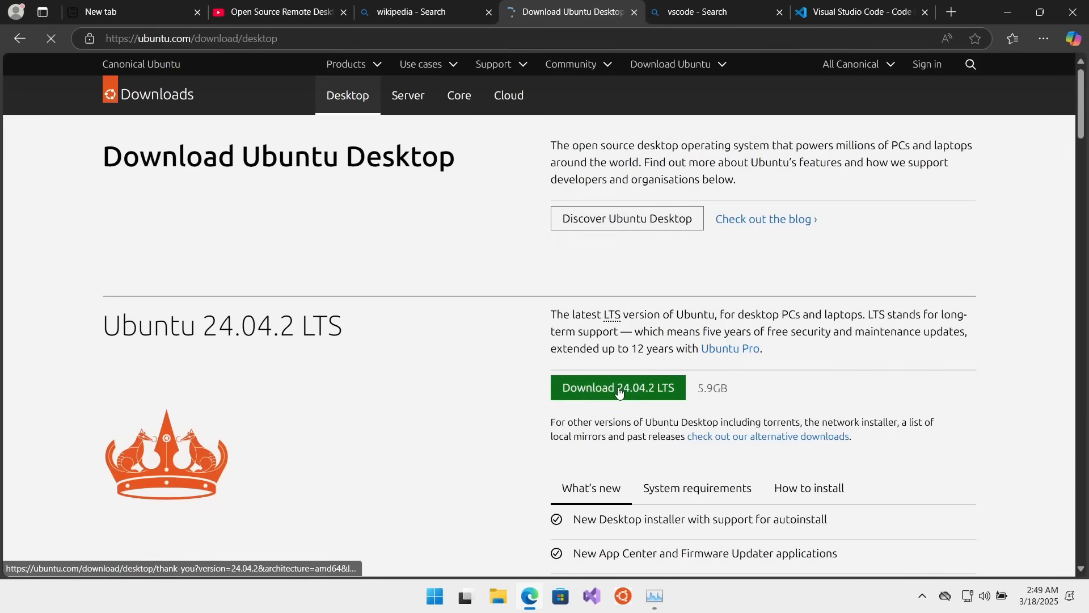
Start the Ubuntu Desktop 24.04.2 LTS ISO download and show its progress in Downloads
click(618, 388)
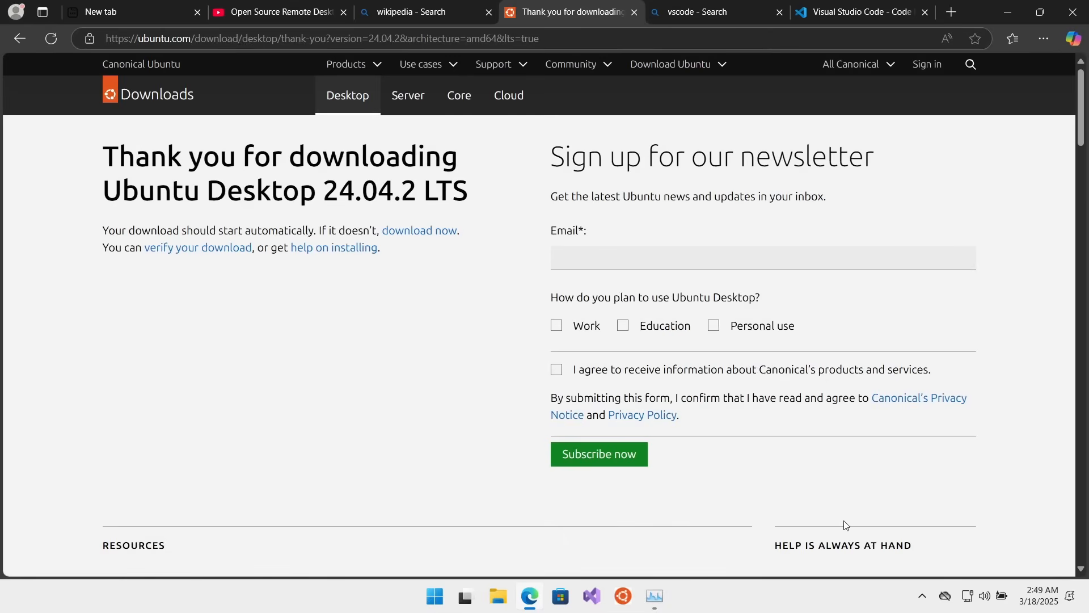
click(1011, 38)
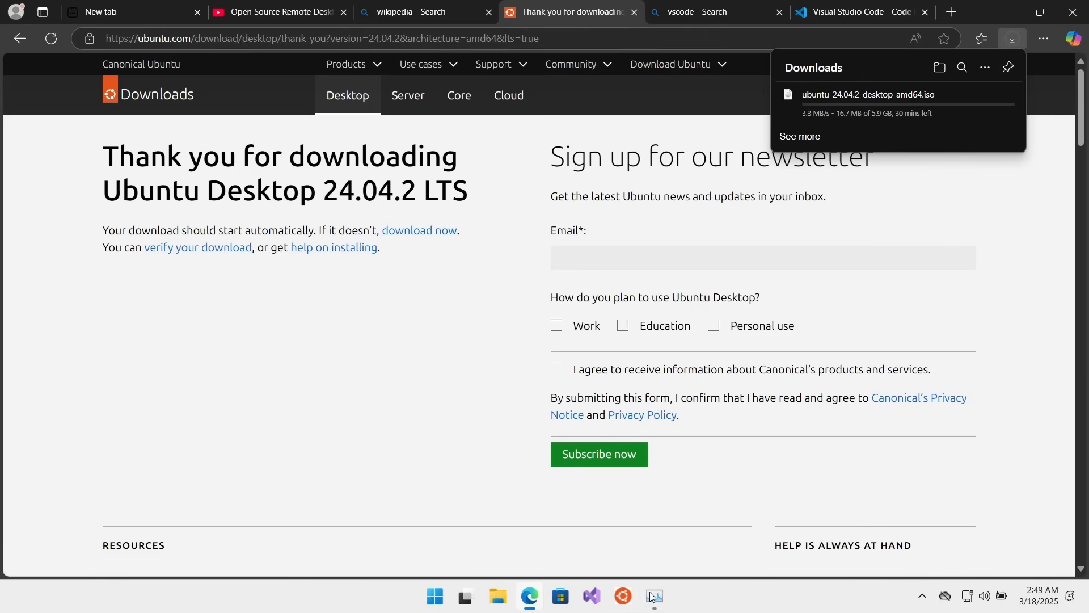
Watch the Ethernet and CPU graphs during the download, then rank processes by network use
click(654, 596)
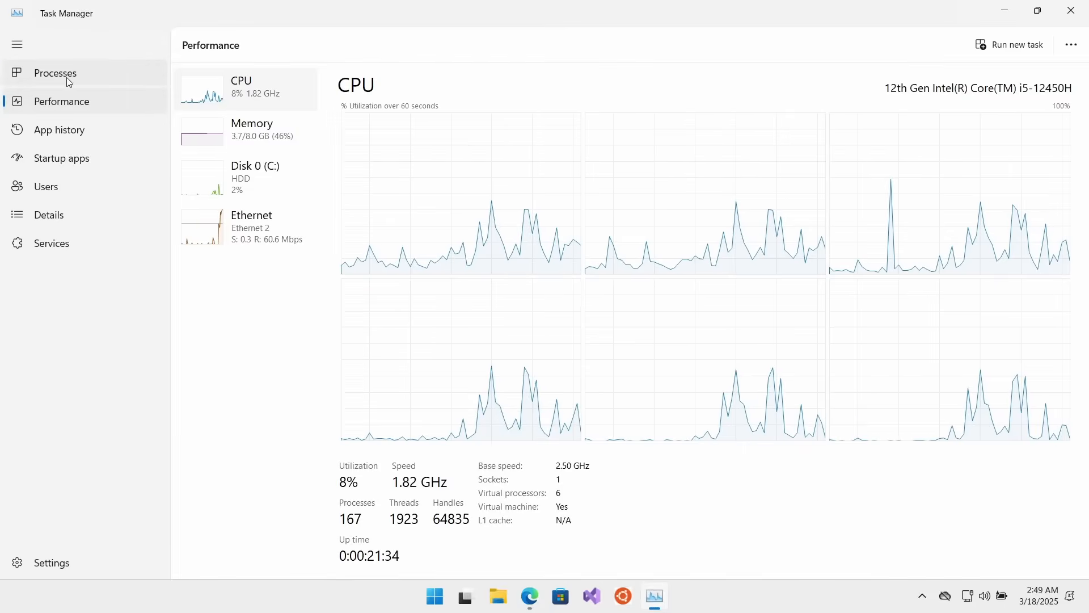
mouse_move(239, 237)
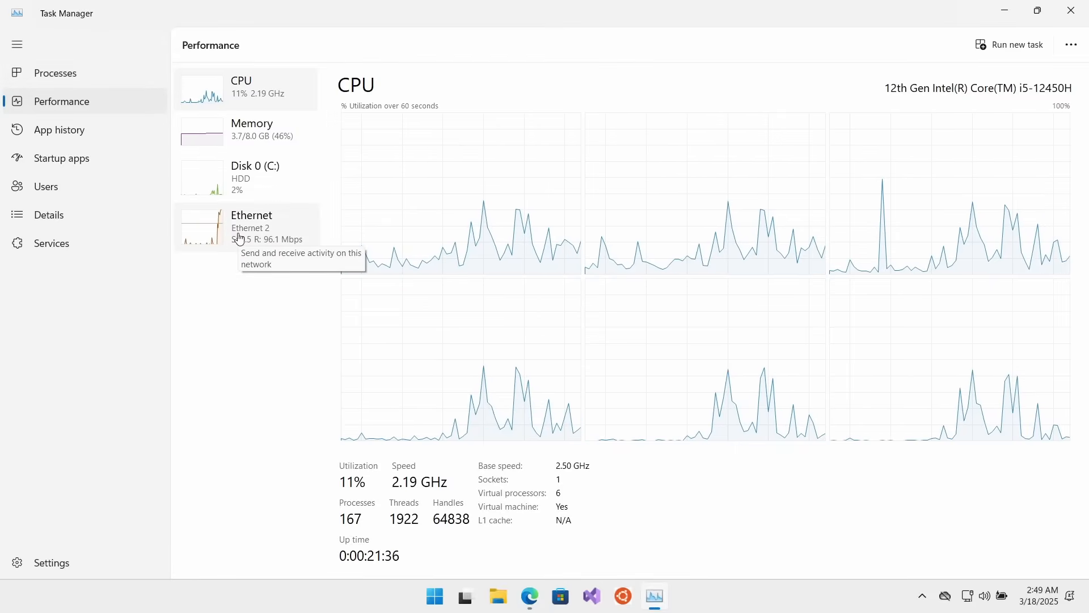
click(252, 227)
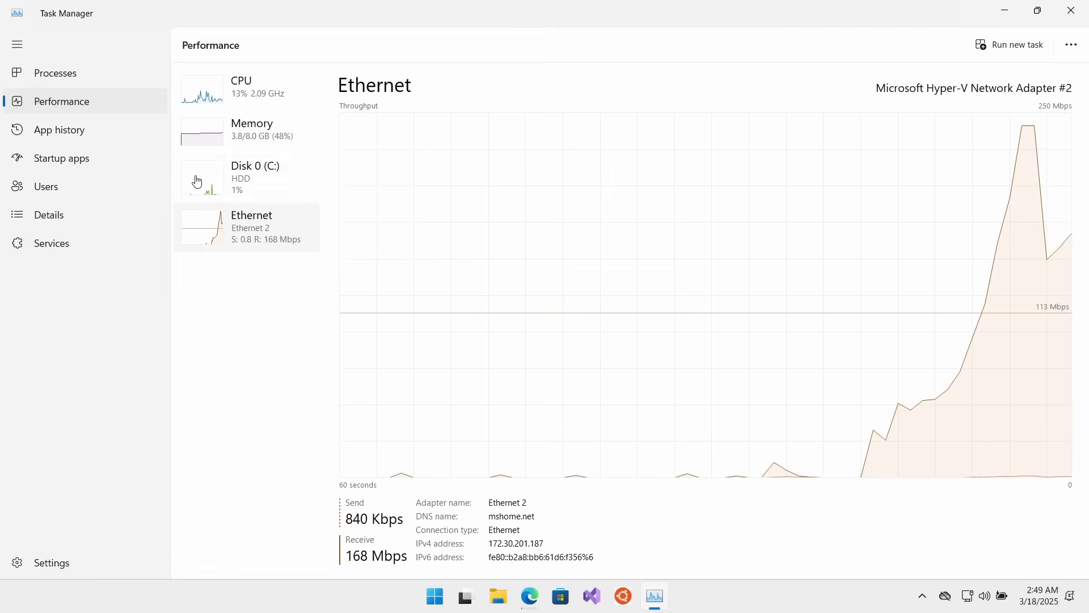
click(202, 177)
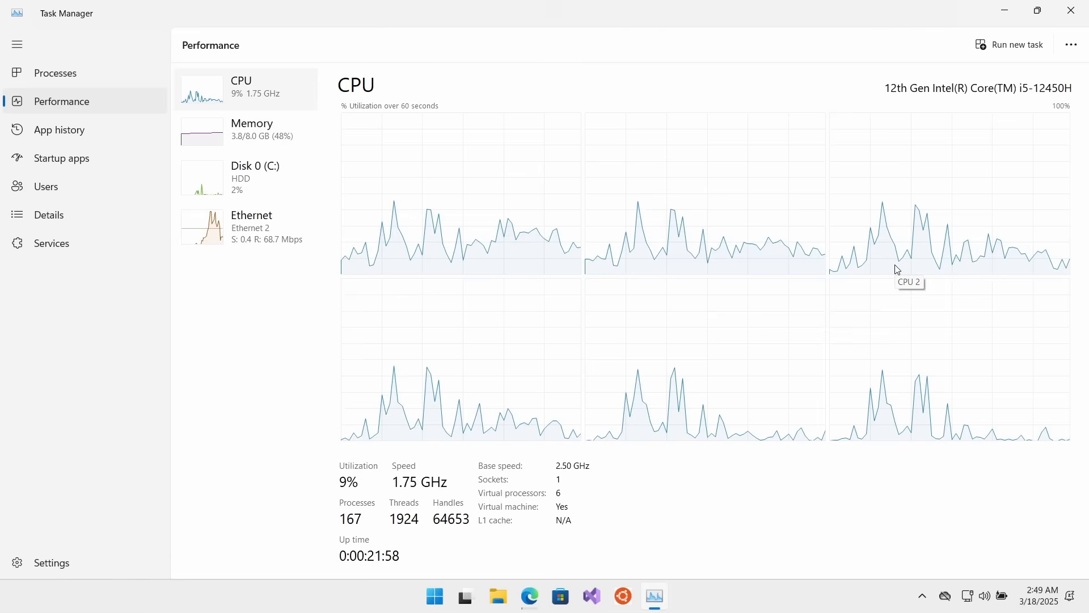
mouse_move(272, 181)
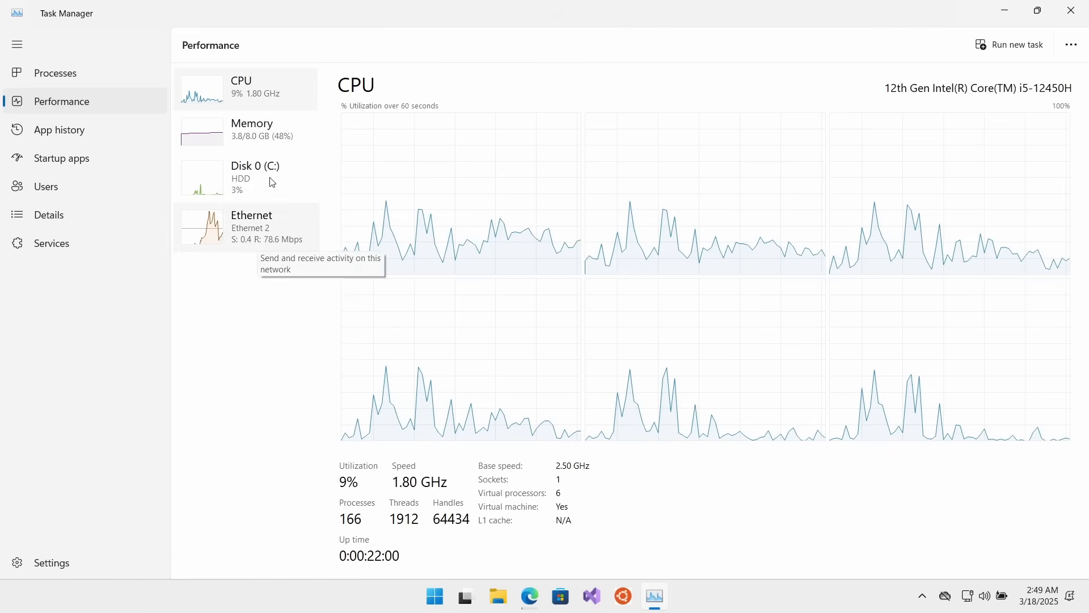
mouse_move(203, 228)
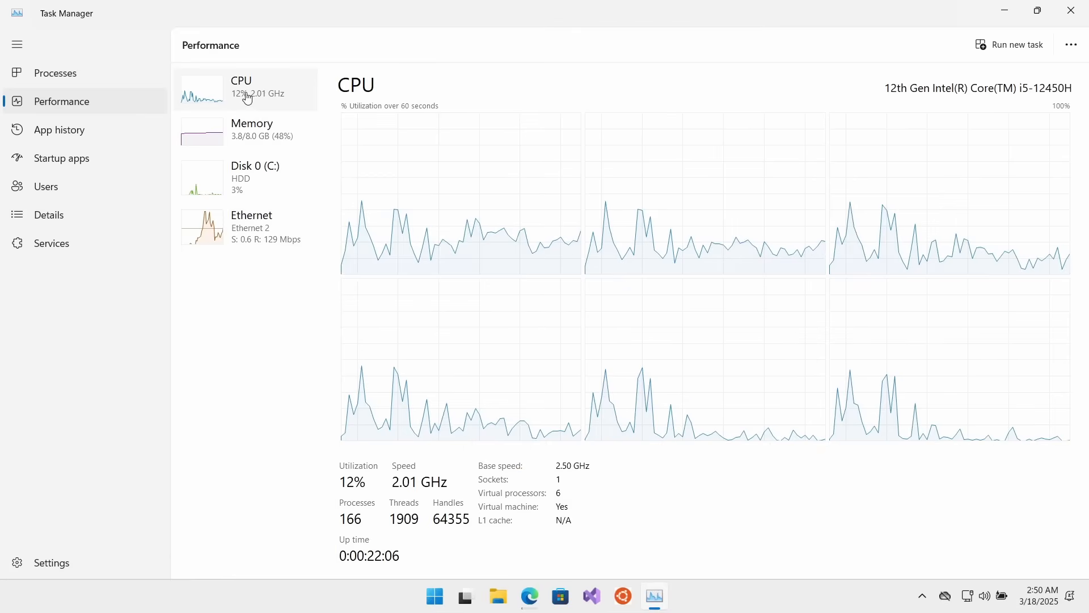
click(252, 130)
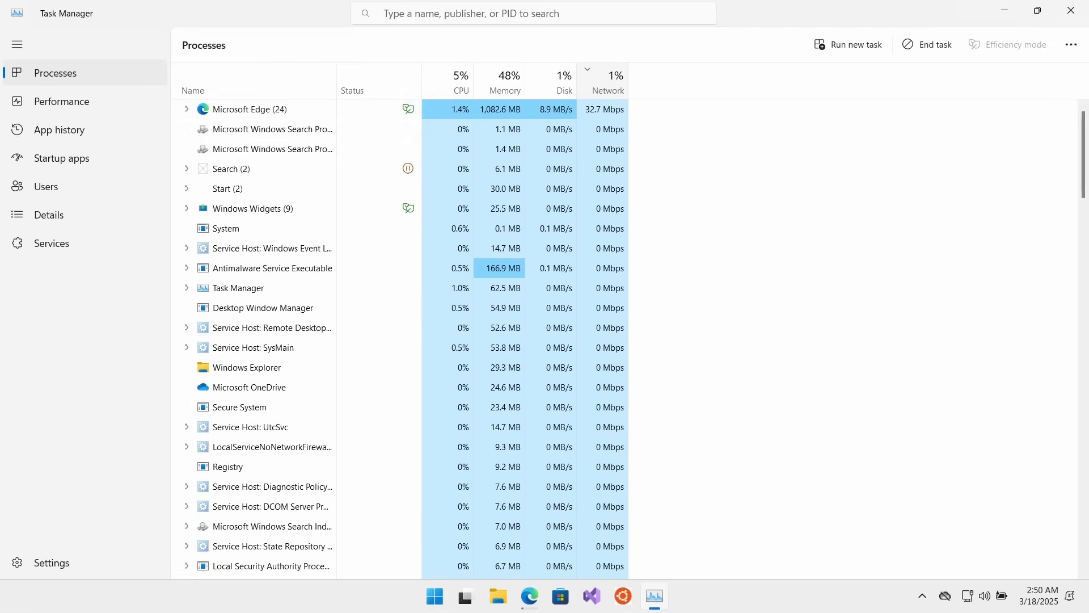
See the Ubuntu ISO at 779 MB of 5.9 GB in Edge's Downloads, then return to Processes
click(529, 596)
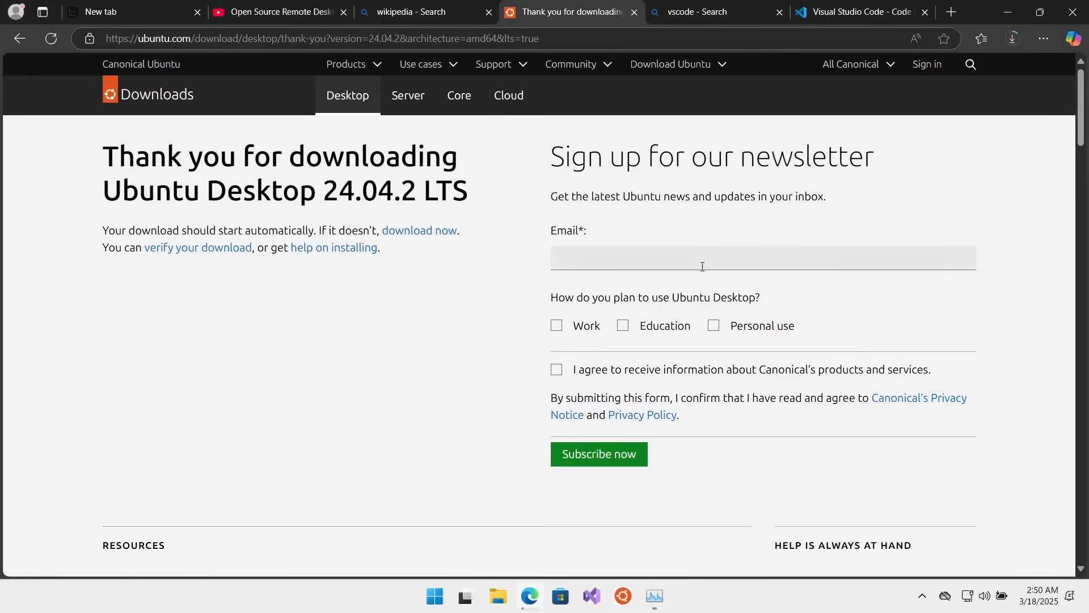
click(1013, 38)
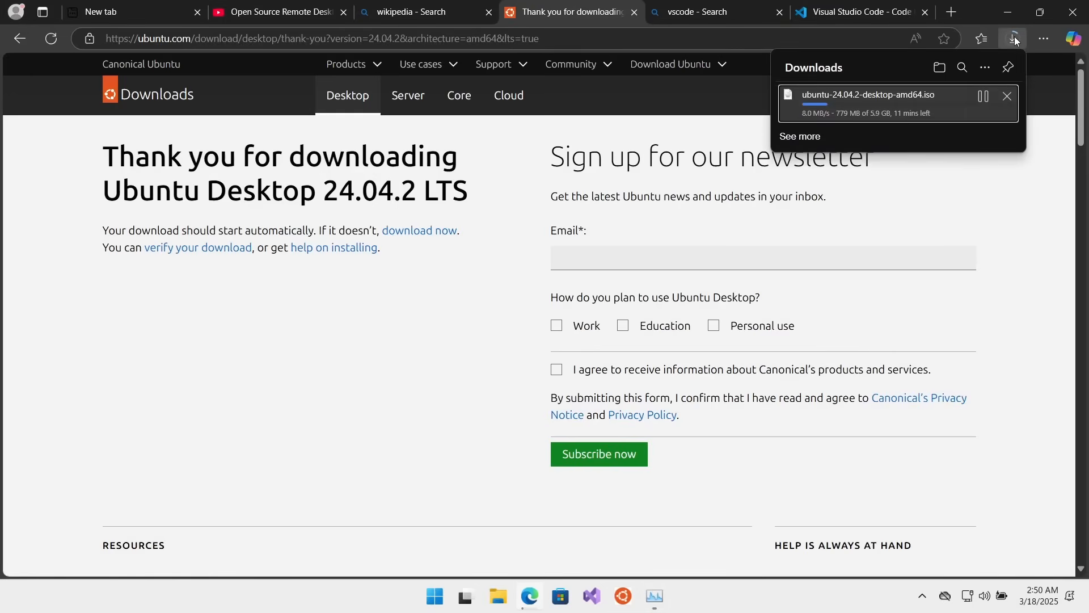
click(654, 596)
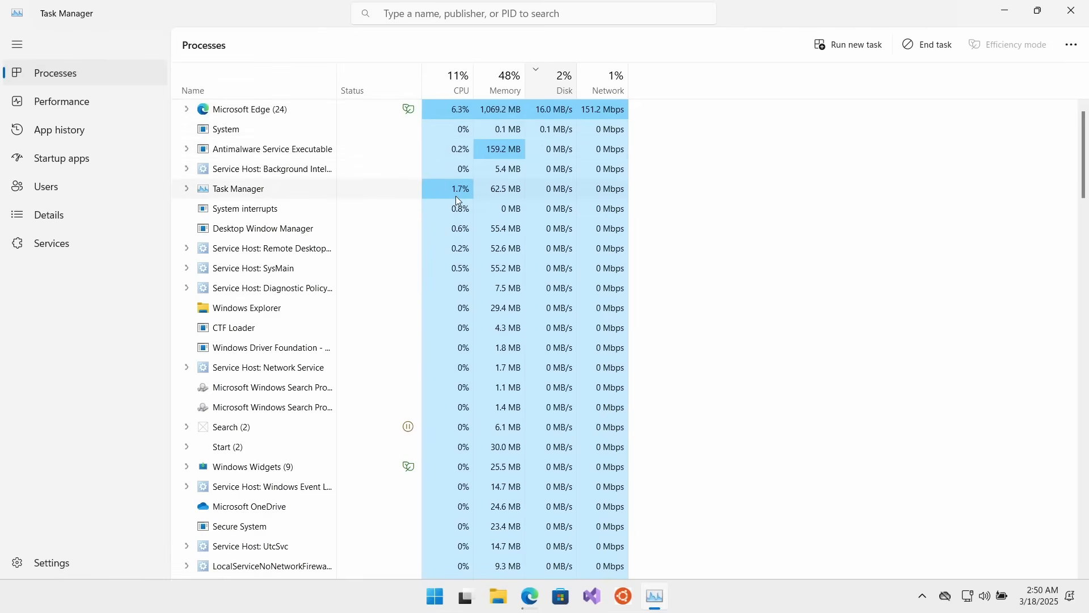
Start JetStream 2 in Edge and watch Memory and per-core CPU utilisation in Performance
click(529, 595)
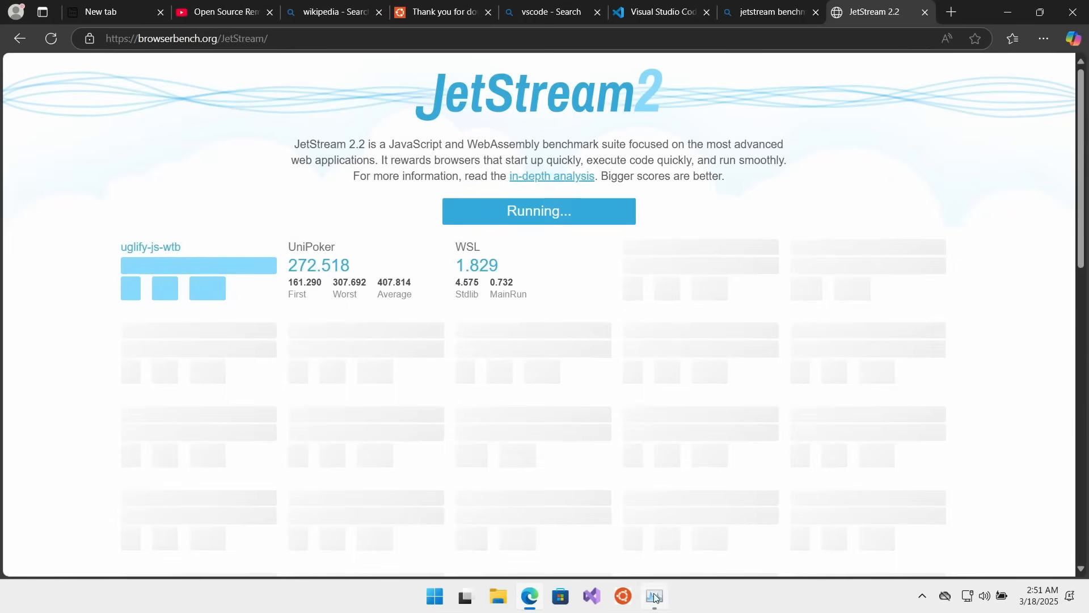
click(654, 596)
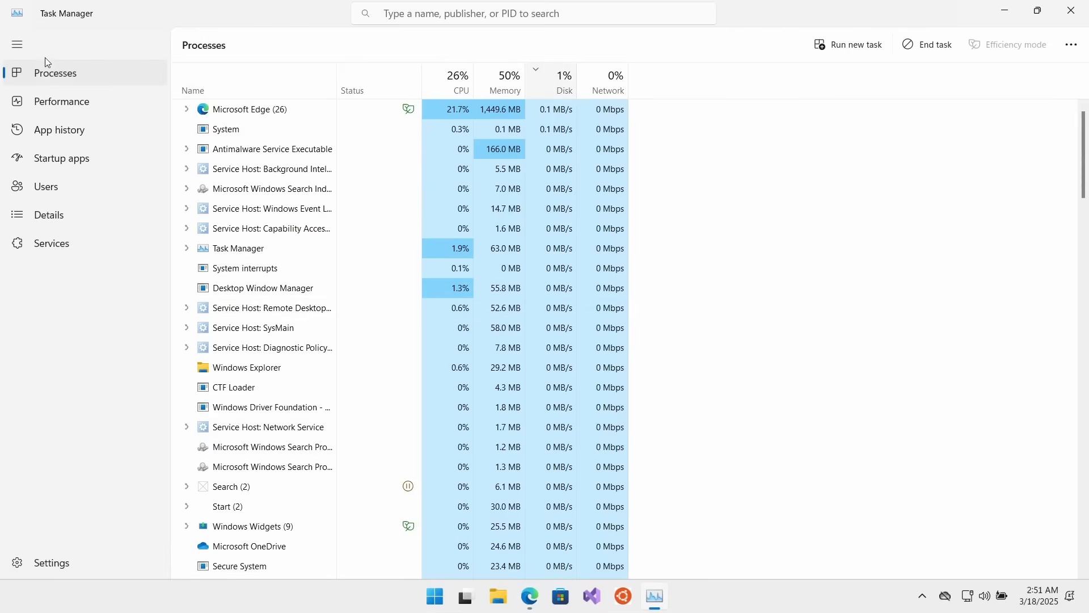
click(61, 101)
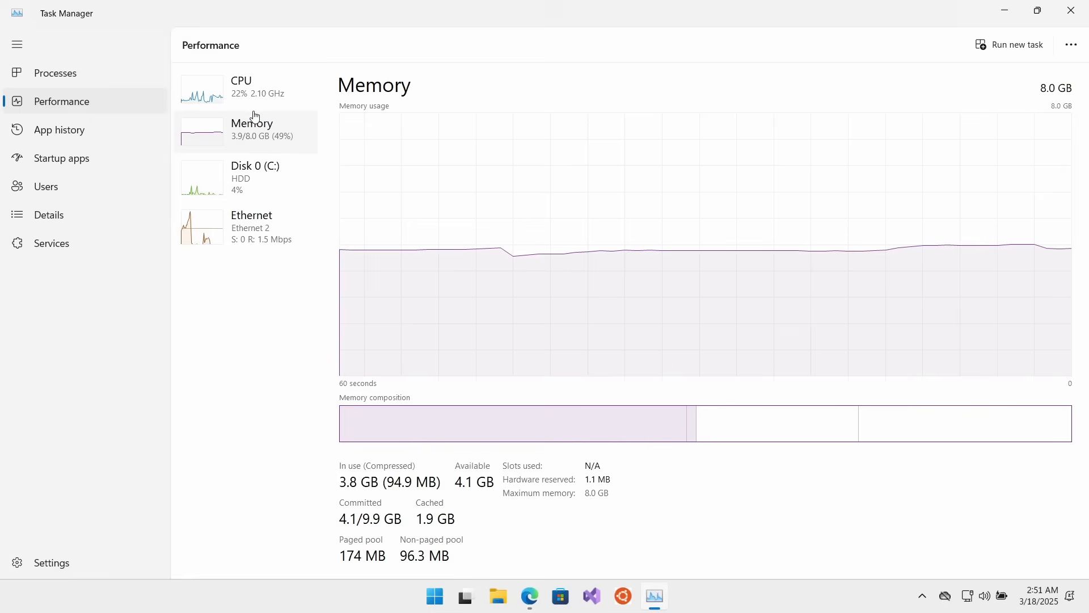
click(241, 88)
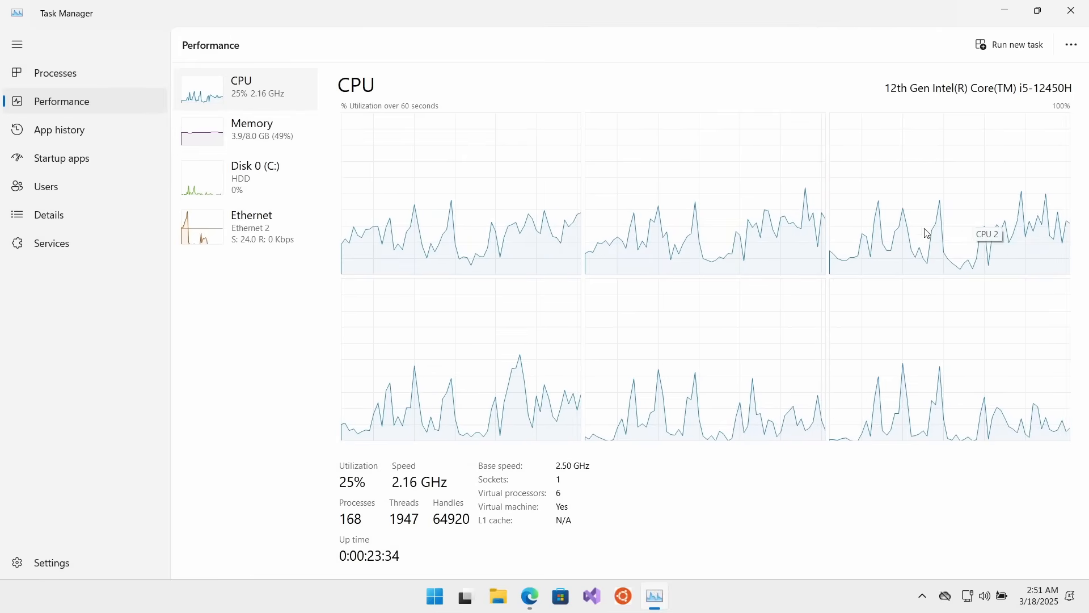
Return to Processes ranked by CPU, showing Edge near 25%, with both windows side by side
click(55, 73)
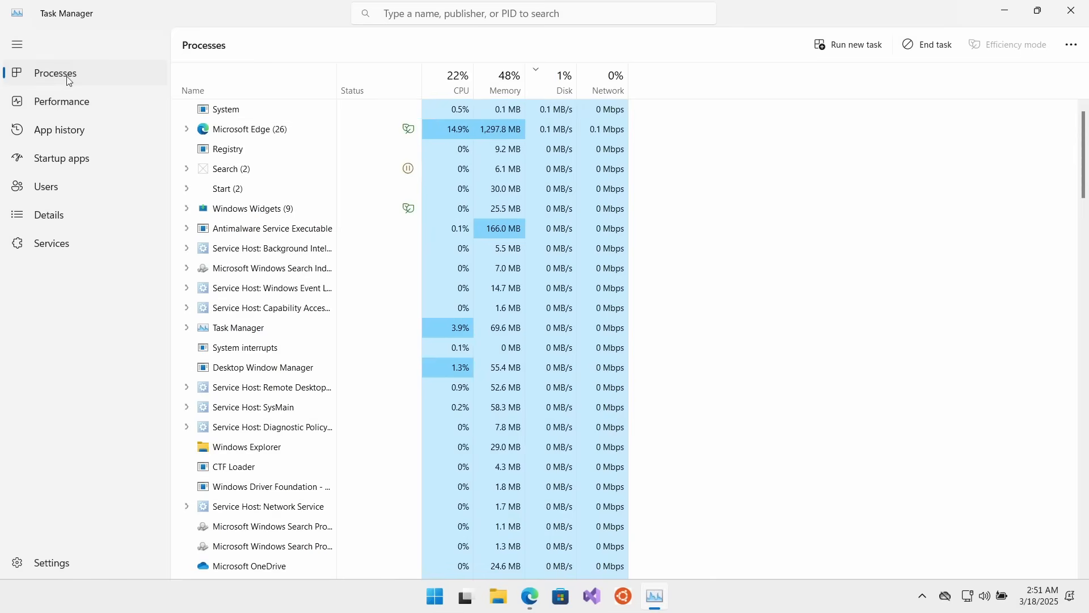
click(456, 75)
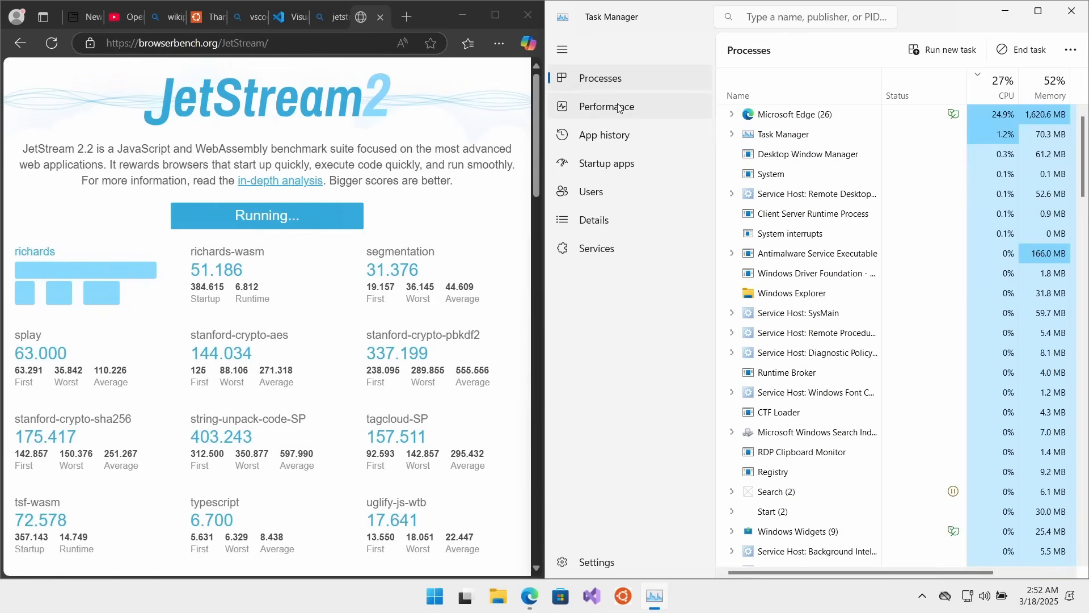
Close Edge and see CPU utilisation fall to 4% with memory at 29% in Performance
click(605, 107)
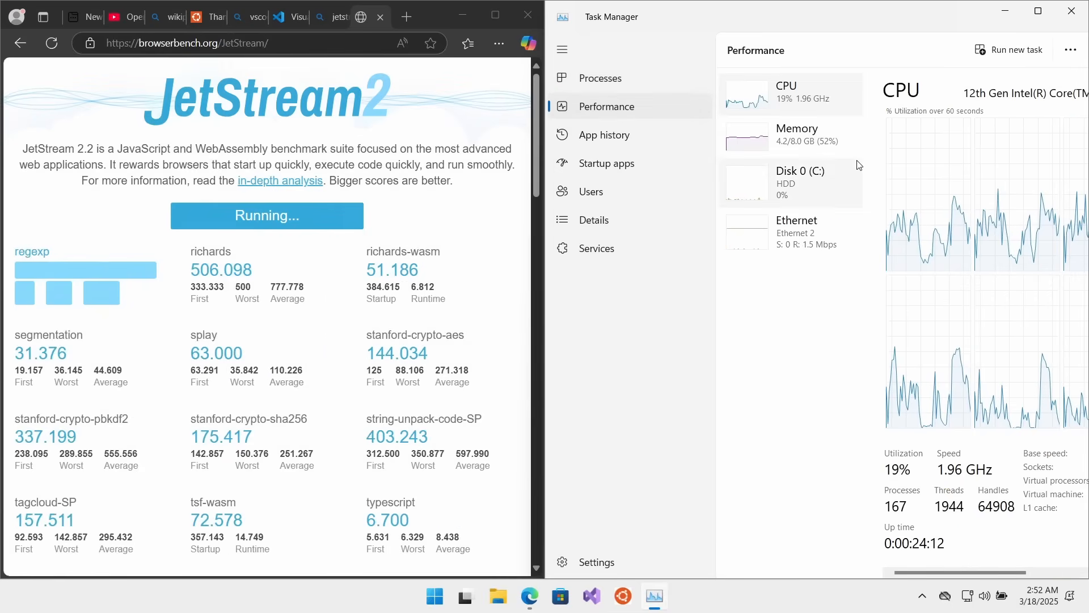
click(600, 77)
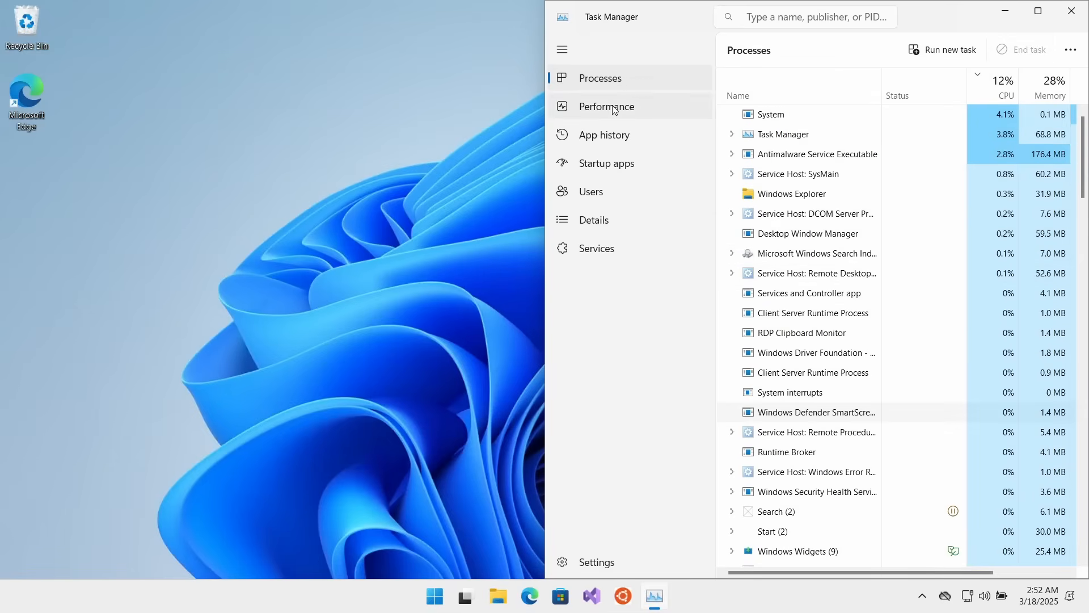
click(605, 107)
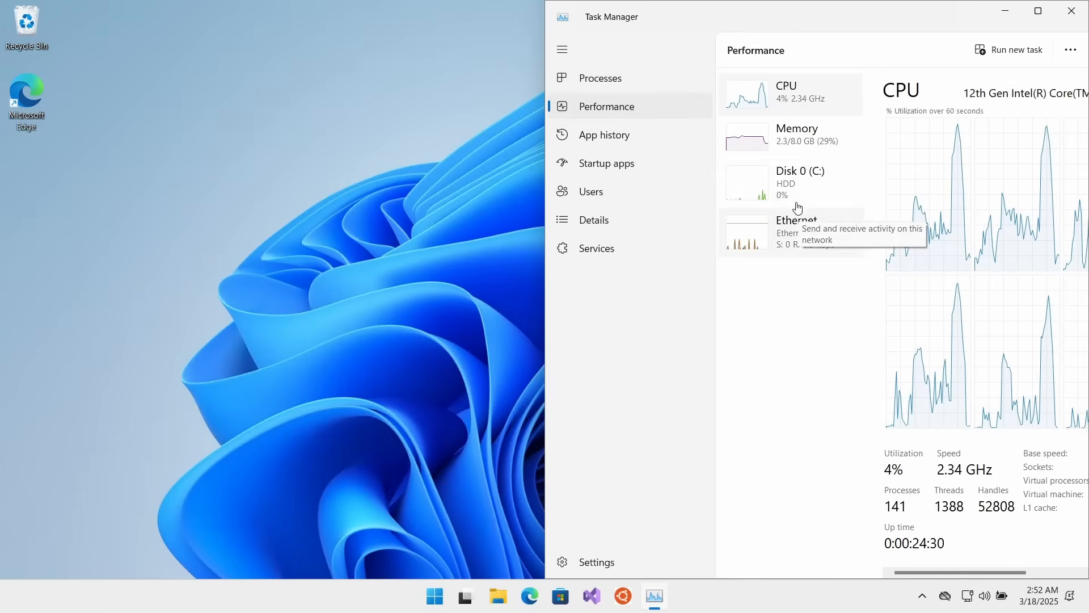